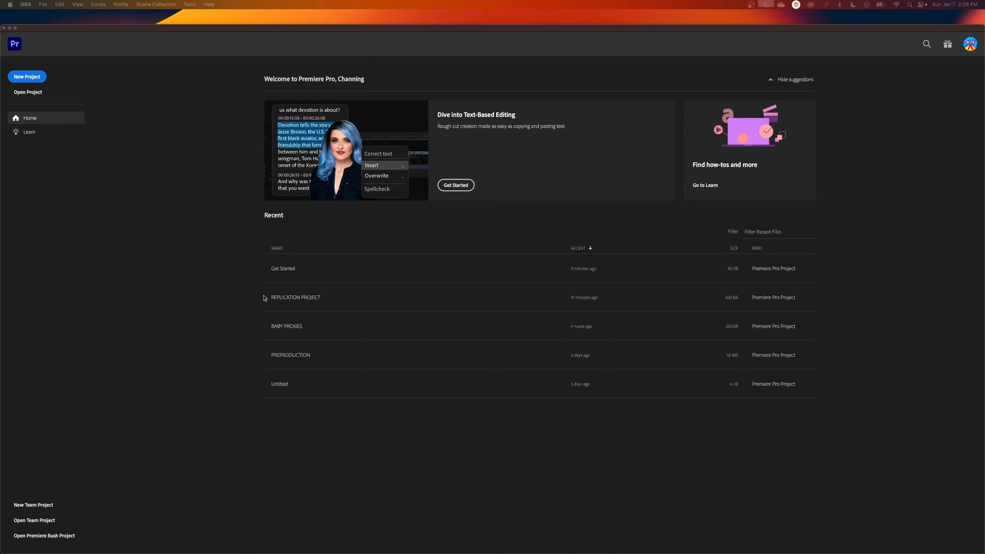
{"action": "mouse_move", "coordinate": [420, 29]}
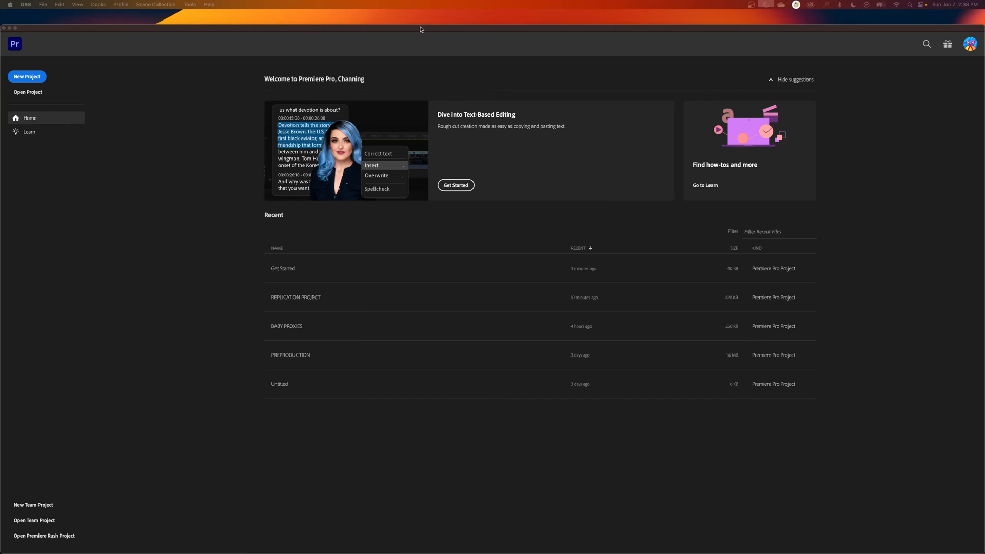
{"action": "mouse_move", "coordinate": [58, 186]}
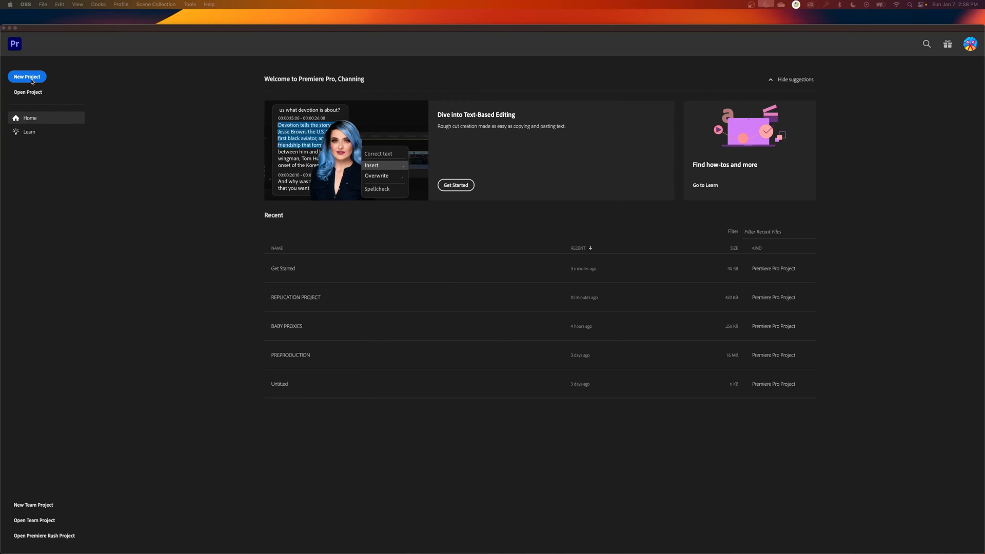
{"action": "mouse_move", "coordinate": [215, 284]}
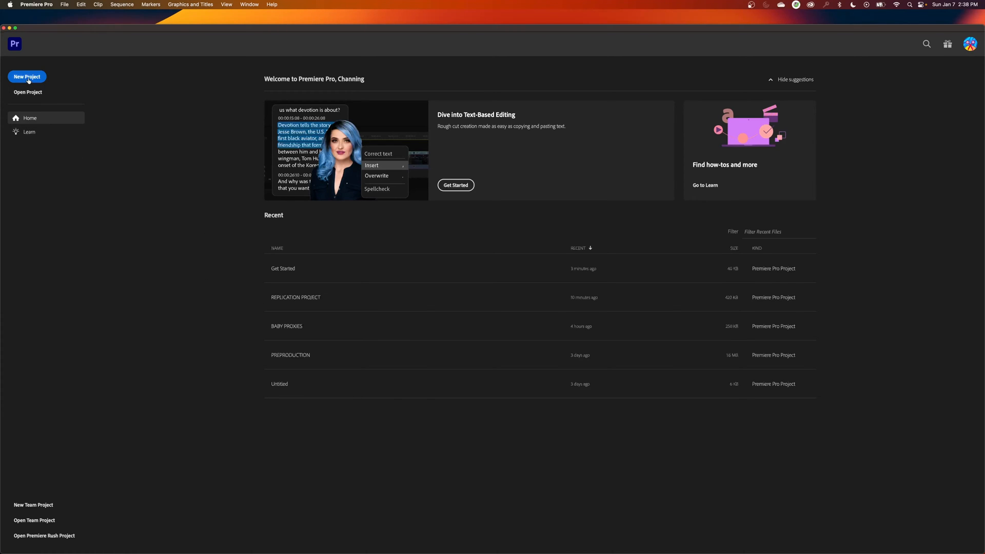
Start a new project and name it Hush Little Baby Project
{"action": "left_click", "coordinate": [26, 76]}
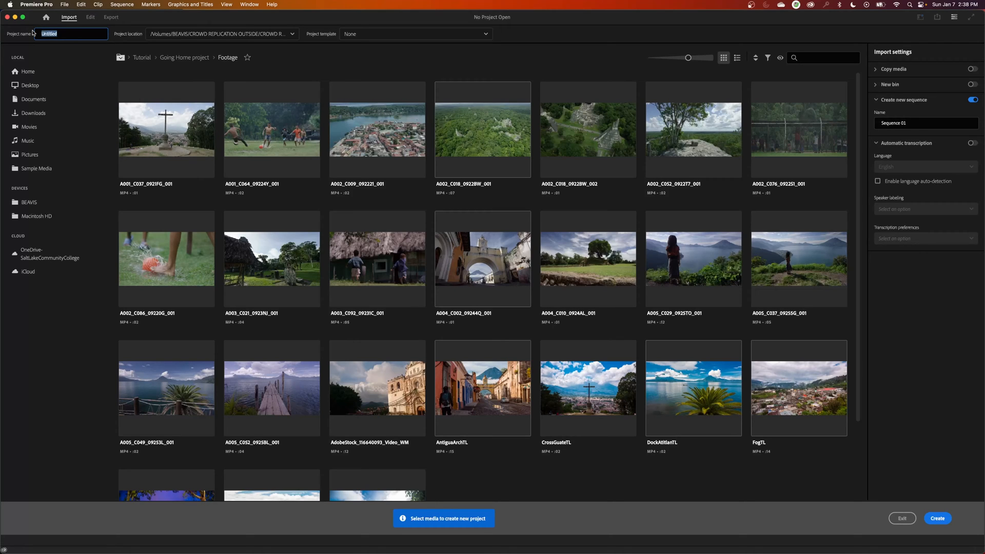
{"action": "type", "text": "Hush Little"}
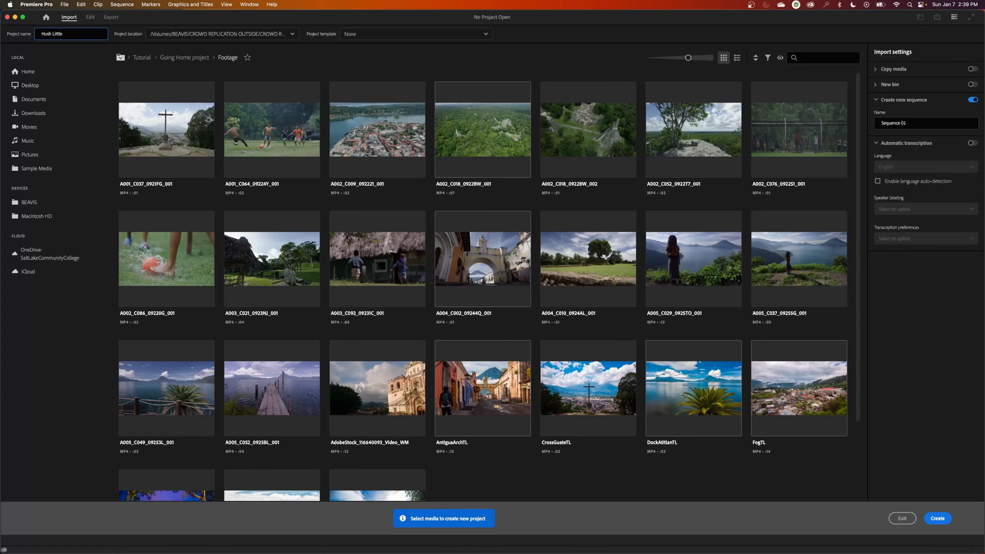
{"action": "type", "text": "Baby Project"}
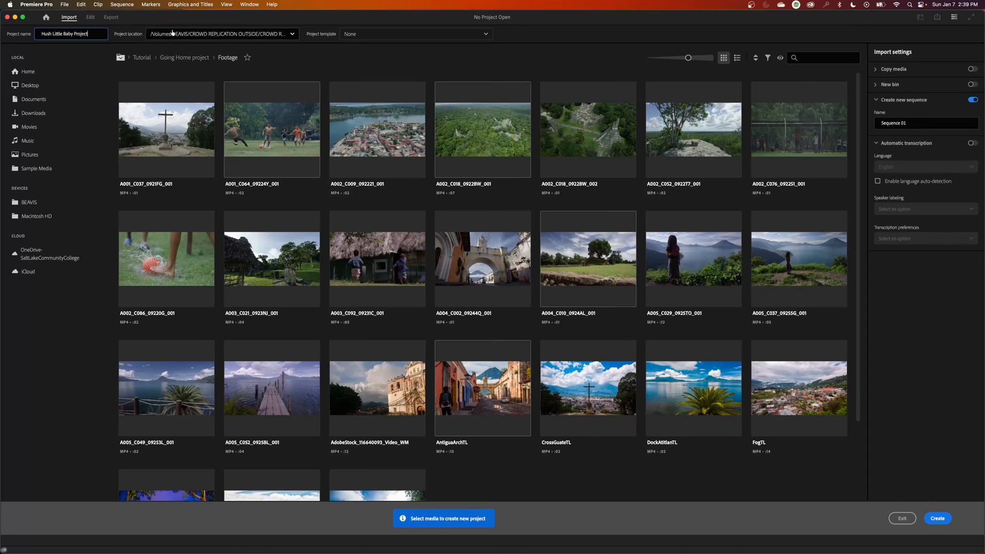
{"action": "mouse_move", "coordinate": [180, 33]}
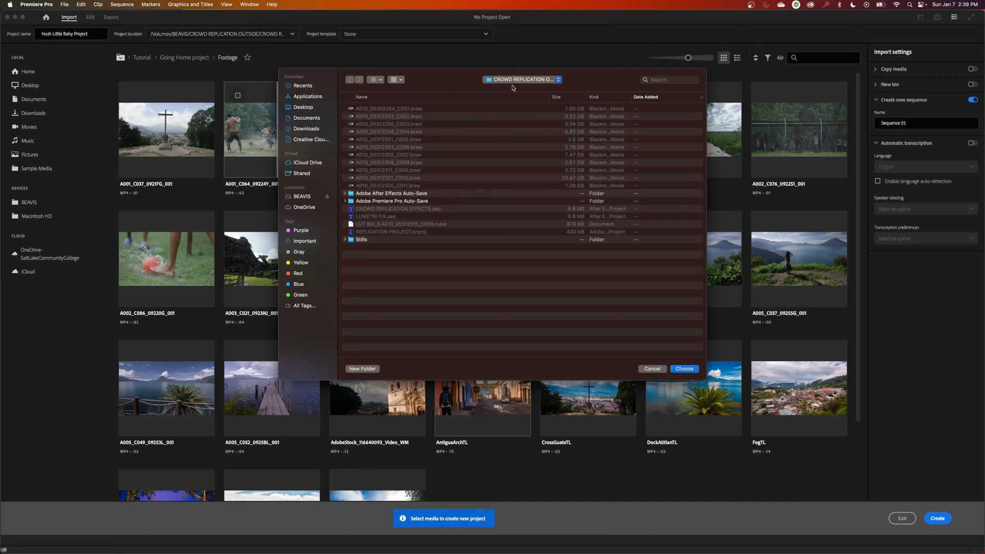
Create a HUSH LITTLE BABY PRODUCTION folder inside PROJECTS
{"action": "left_click", "coordinate": [521, 79]}
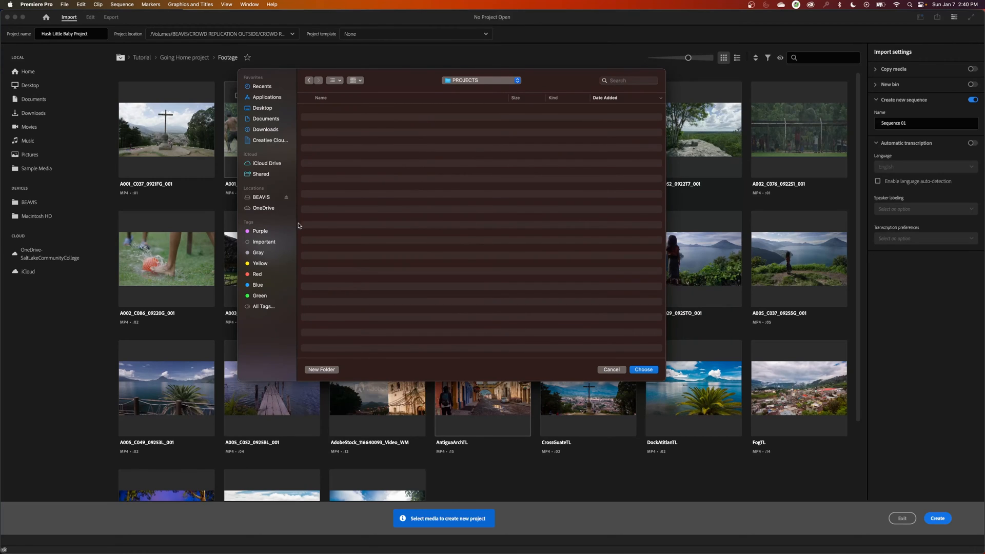
{"action": "left_click", "coordinate": [321, 370]}
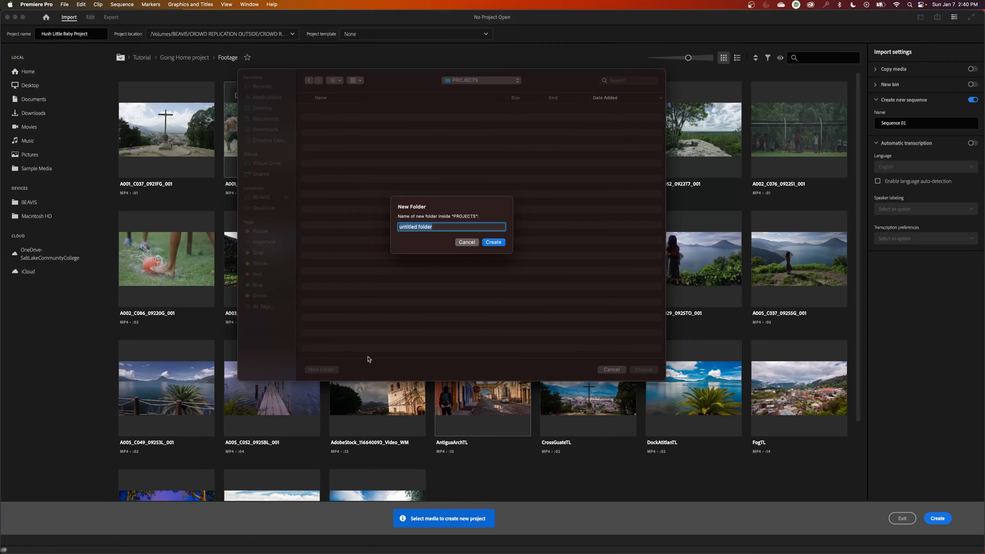
{"action": "type", "text": "HISH LITTLE"}
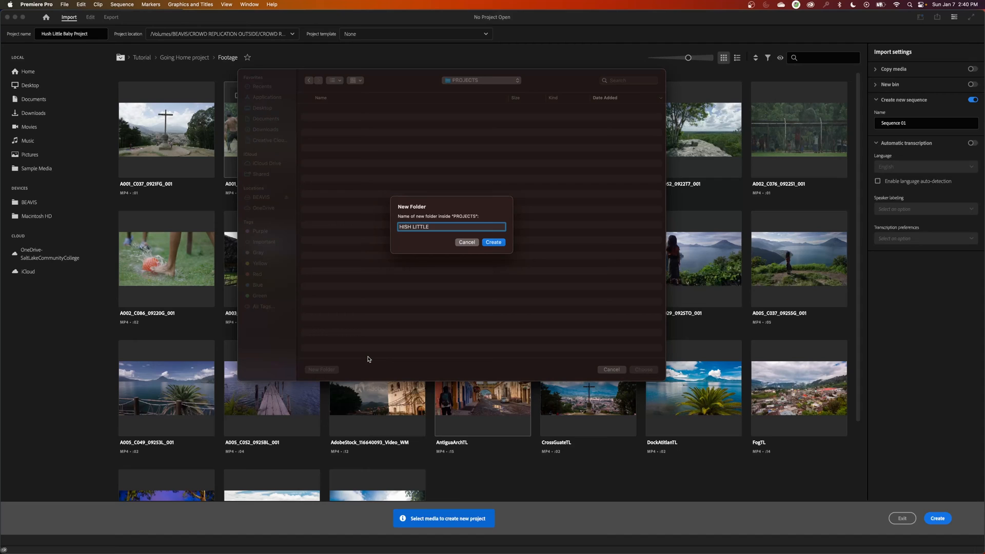
{"action": "type", "text": "HUSH LITTLE BABY"}
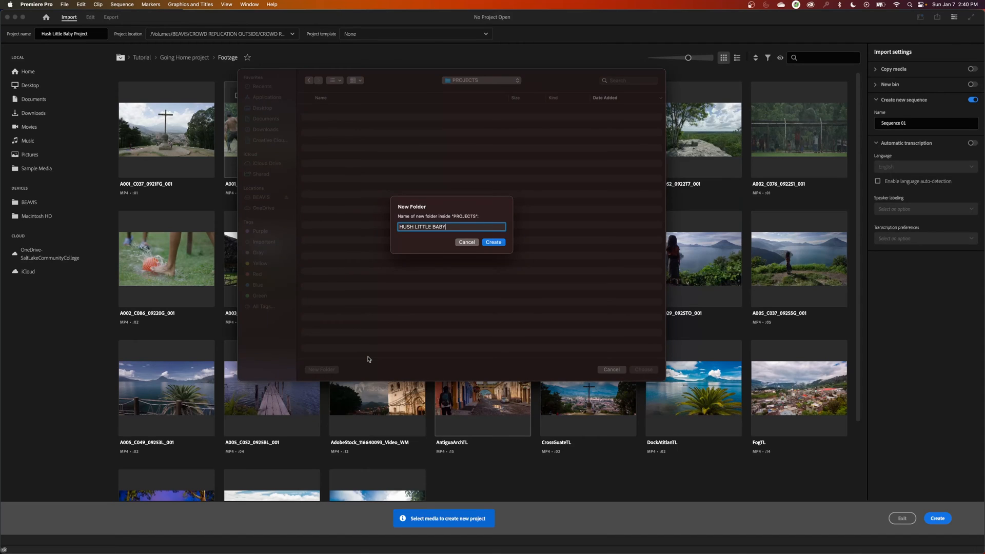
{"action": "type", "text": "PRODUC"}
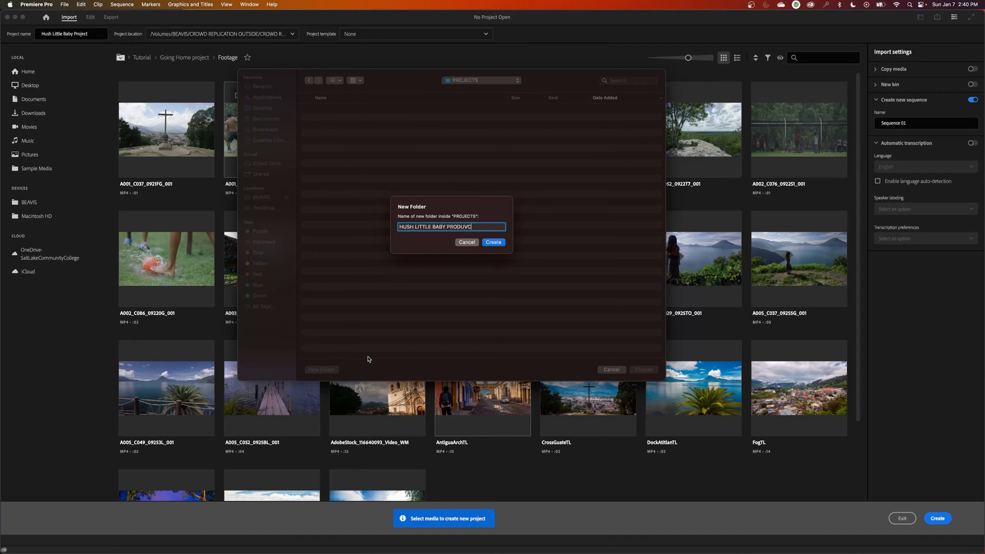
{"action": "left_click", "coordinate": [494, 242]}
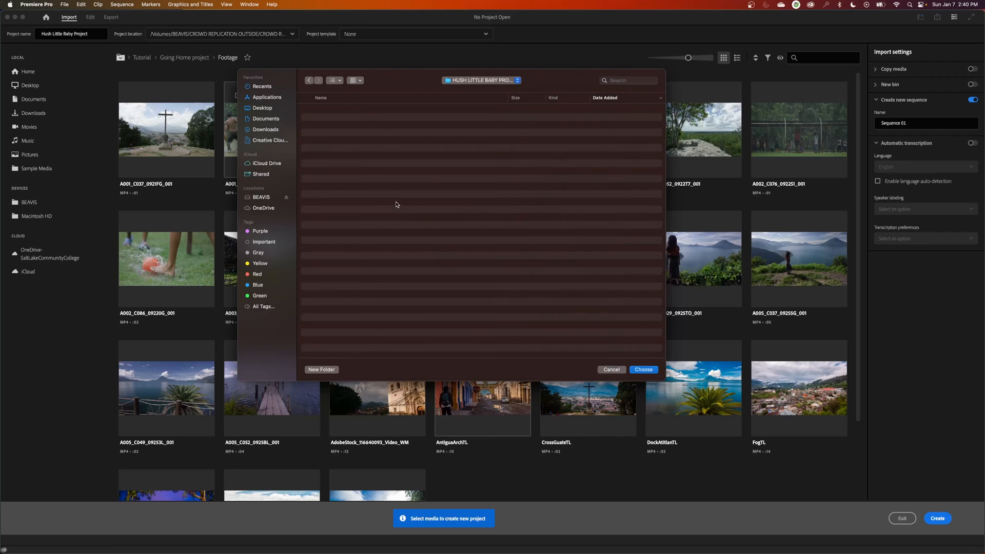
Confirm the new production folder is the current save location
{"action": "left_click", "coordinate": [481, 80]}
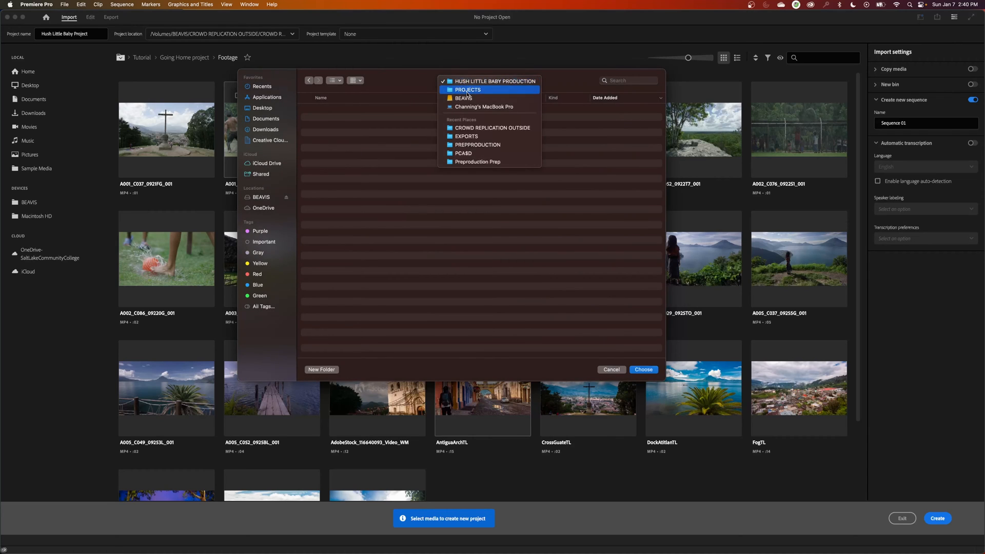
{"action": "left_click", "coordinate": [494, 81]}
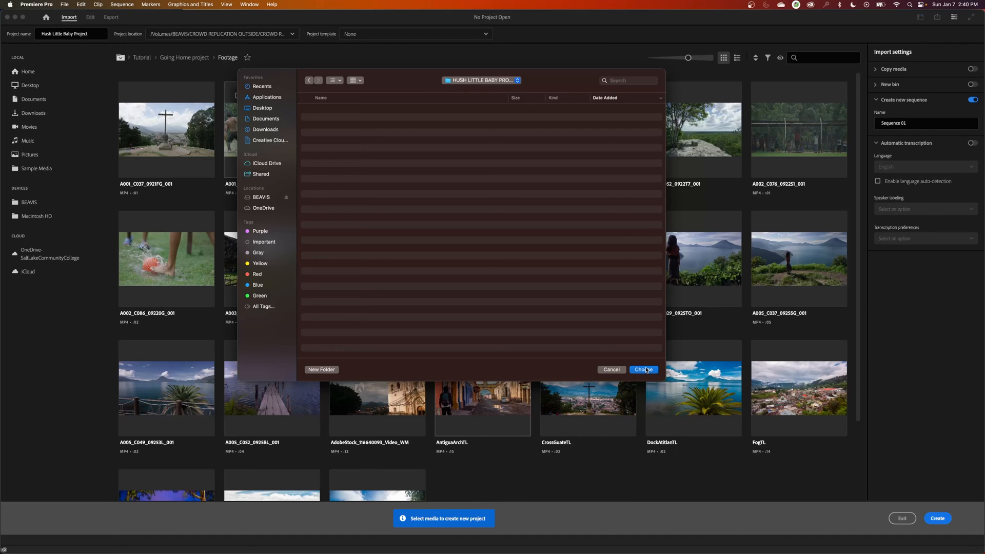
{"action": "mouse_move", "coordinate": [644, 370]}
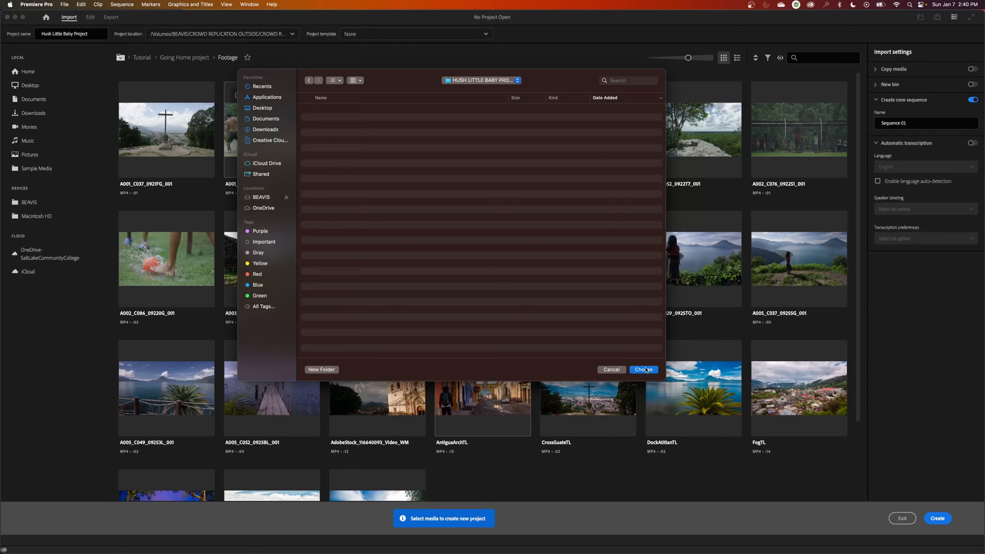
{"action": "mouse_move", "coordinate": [550, 322]}
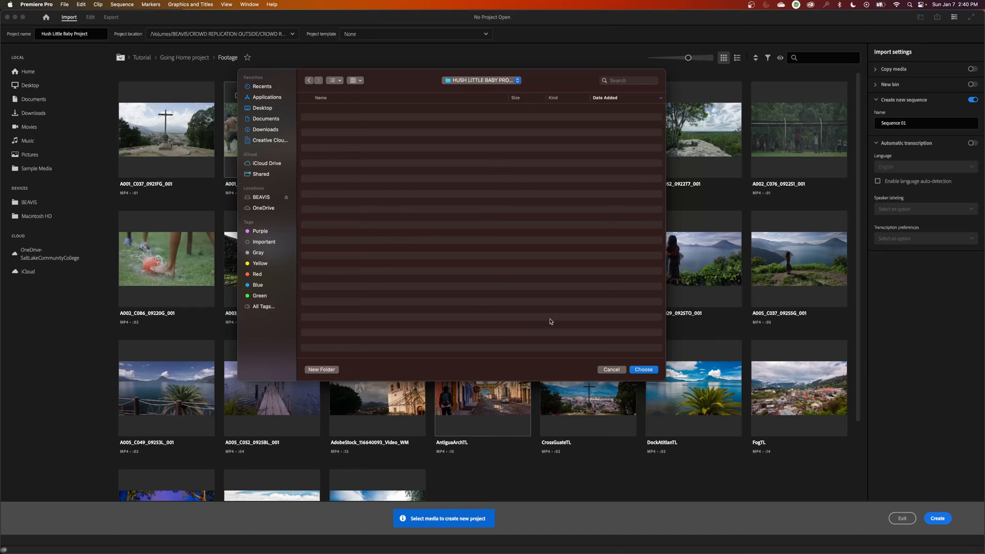
{"action": "mouse_move", "coordinate": [391, 125]}
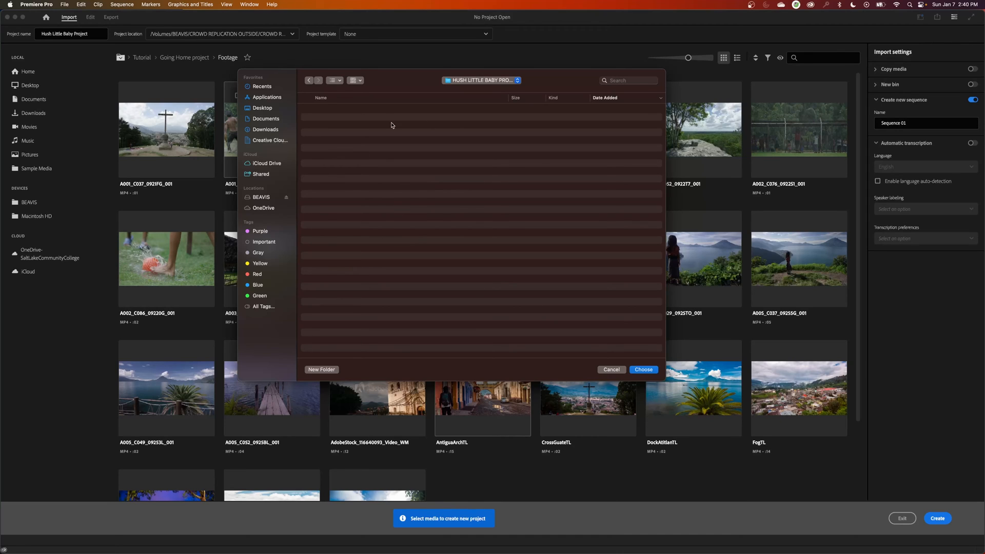
{"action": "mouse_move", "coordinate": [517, 264]}
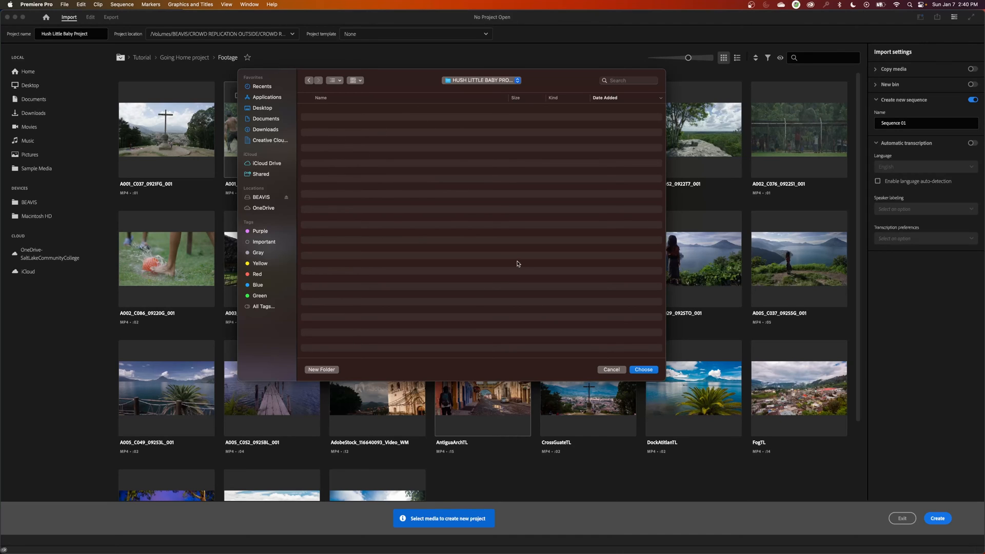
{"action": "mouse_move", "coordinate": [657, 358]}
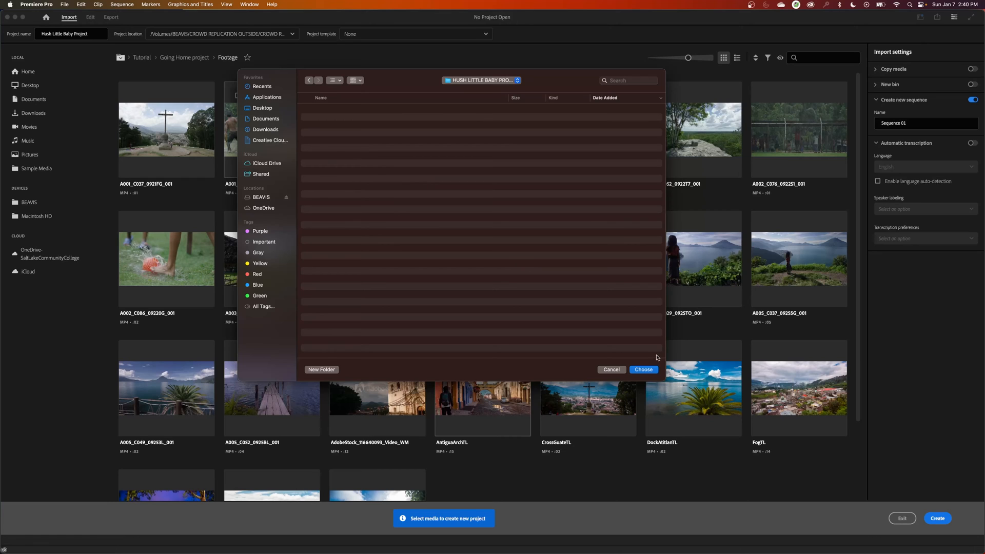
{"action": "left_click", "coordinate": [642, 369]}
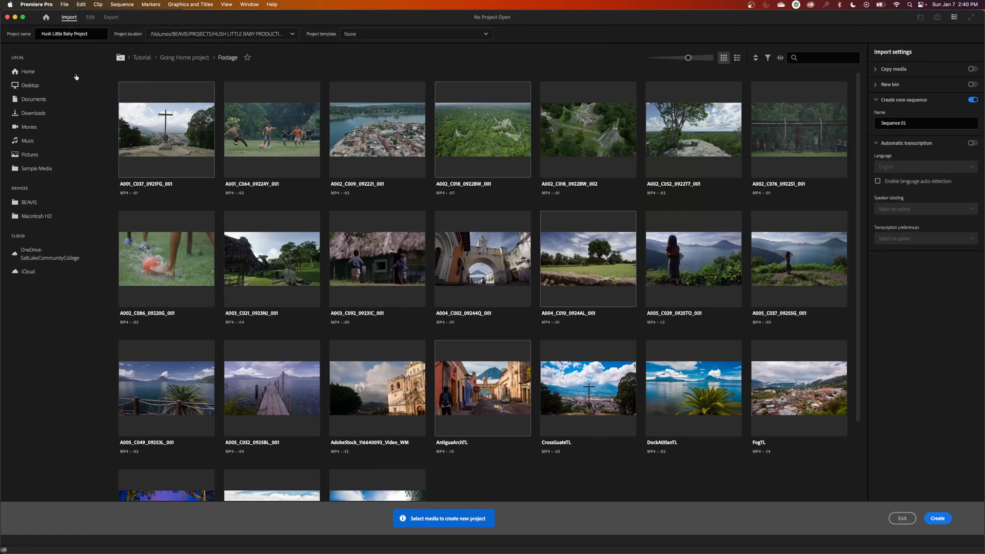
{"action": "left_click", "coordinate": [71, 32]}
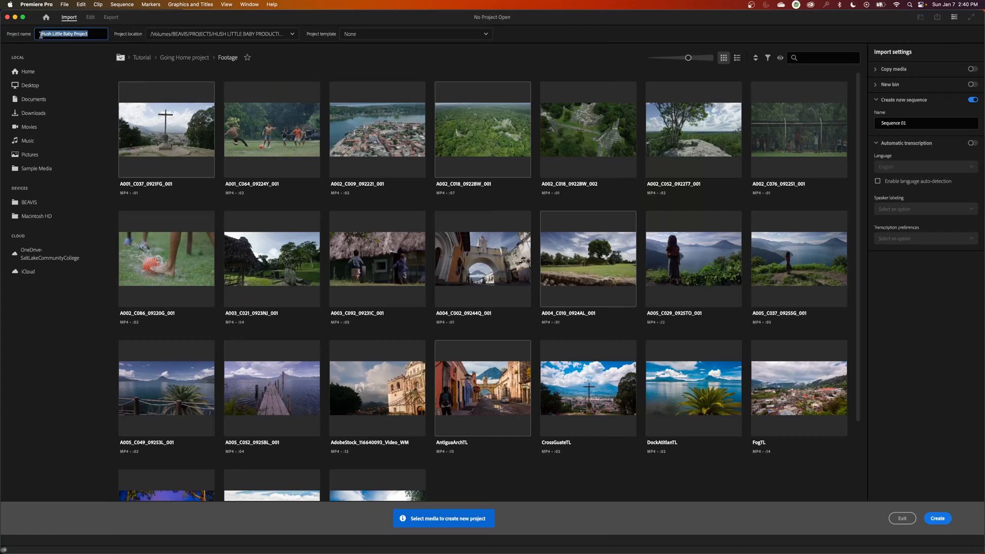
{"action": "left_click", "coordinate": [414, 34]}
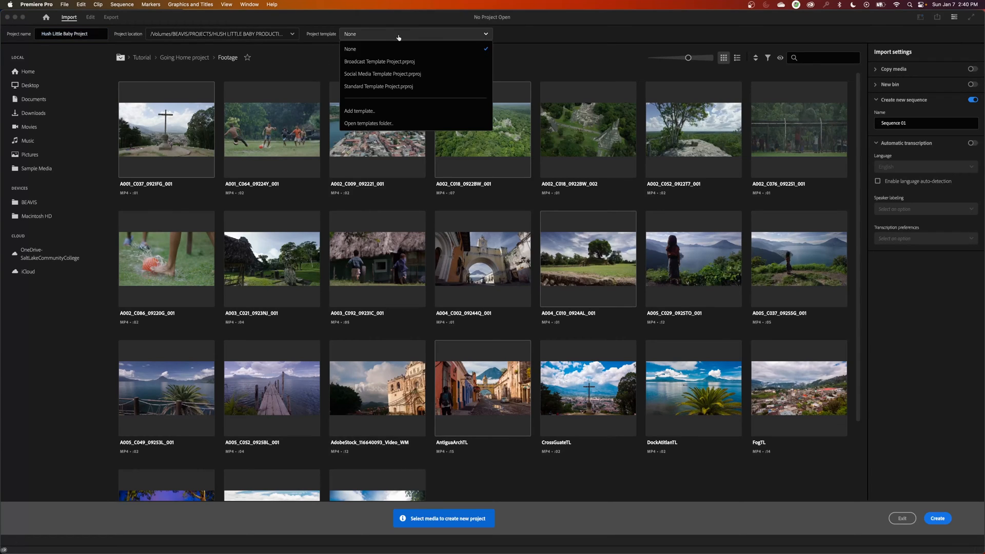
{"action": "left_click", "coordinate": [350, 49]}
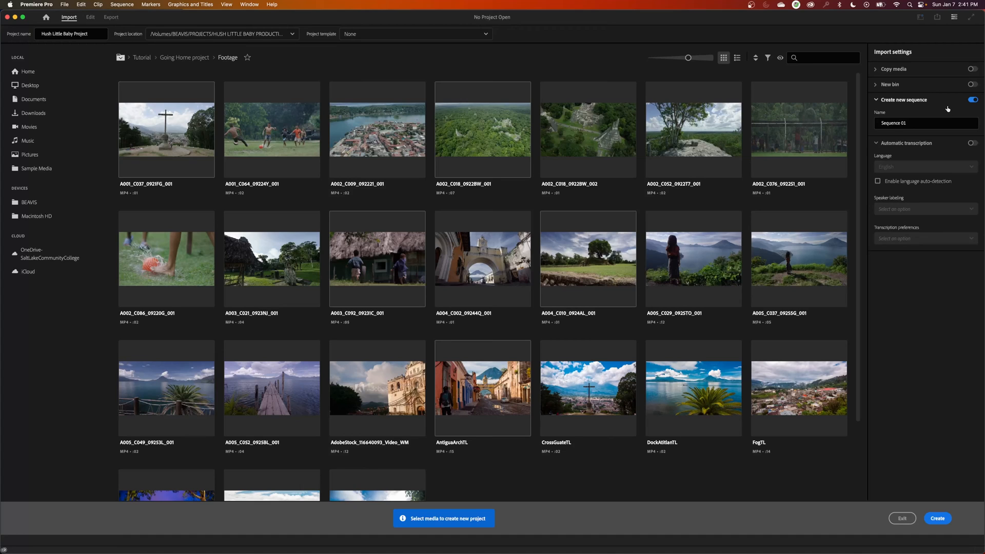
{"action": "left_click", "coordinate": [973, 100]}
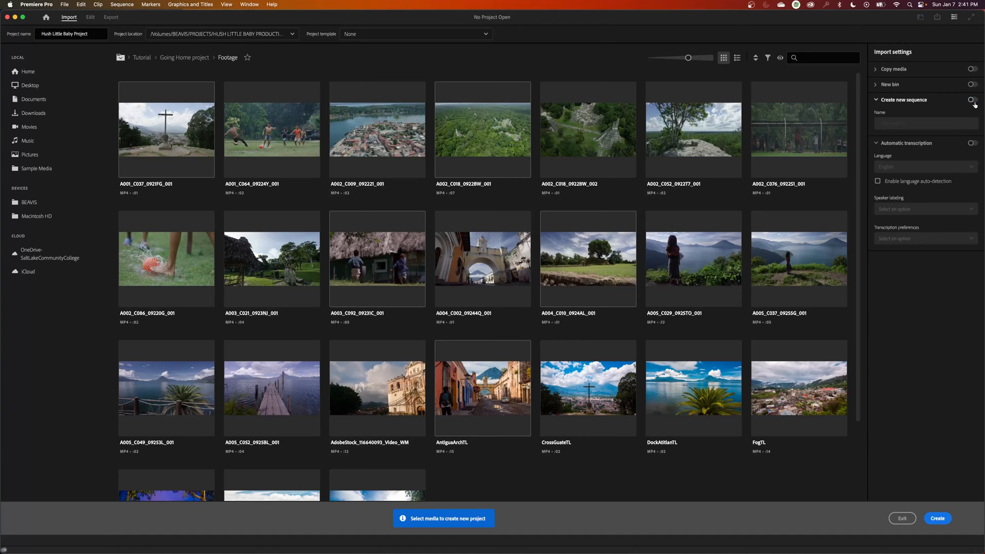
{"action": "left_click", "coordinate": [972, 99]}
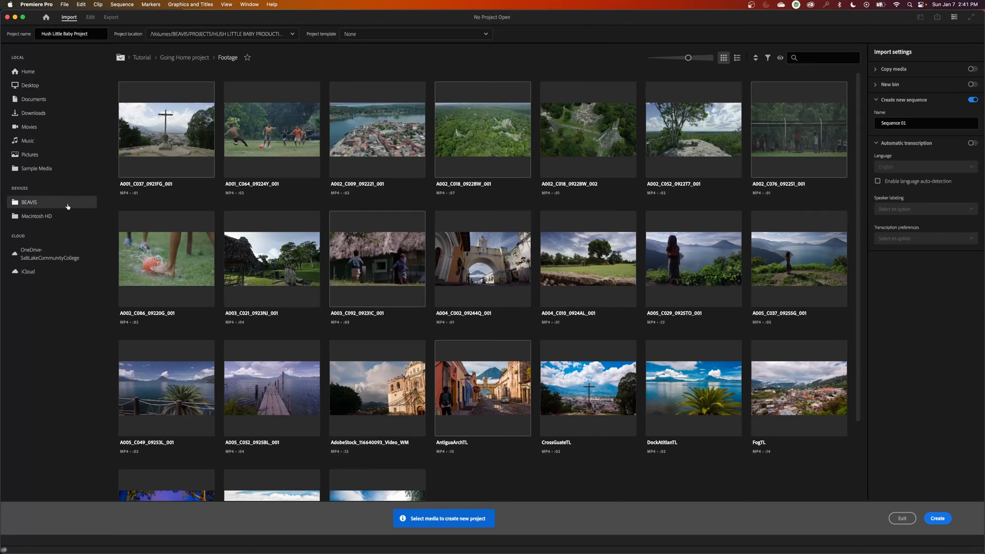
{"action": "mouse_move", "coordinate": [66, 207]}
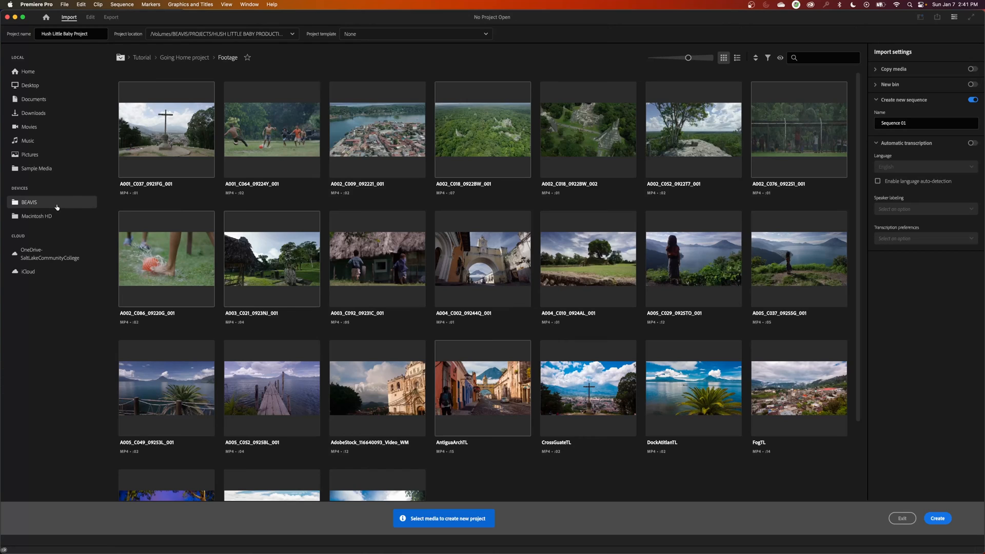
Choose the footage from BEAVIS and name the sequence Hush Little Baby Dailies
{"action": "left_click", "coordinate": [141, 57]}
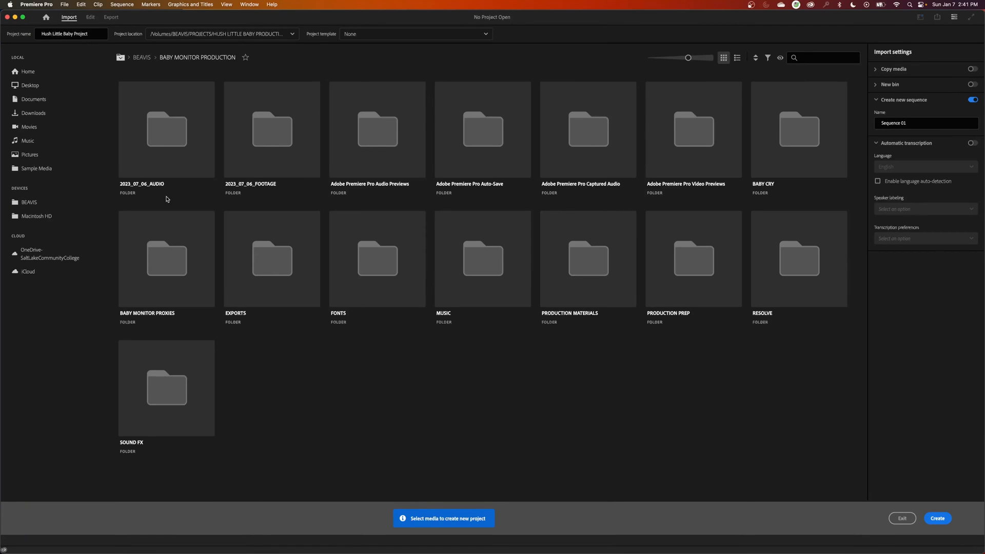
{"action": "mouse_move", "coordinate": [271, 129]}
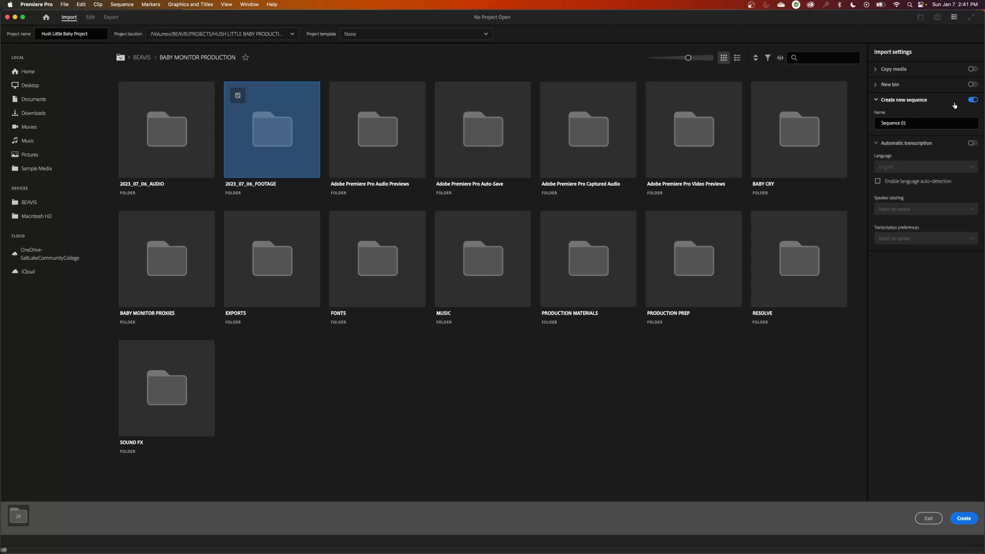
{"action": "mouse_move", "coordinate": [380, 374]}
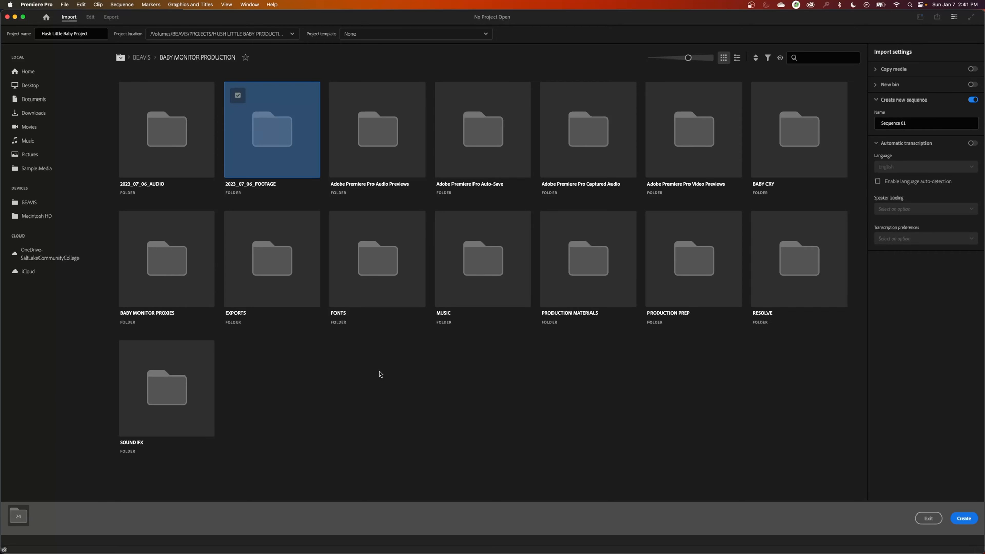
{"action": "mouse_move", "coordinate": [933, 110]}
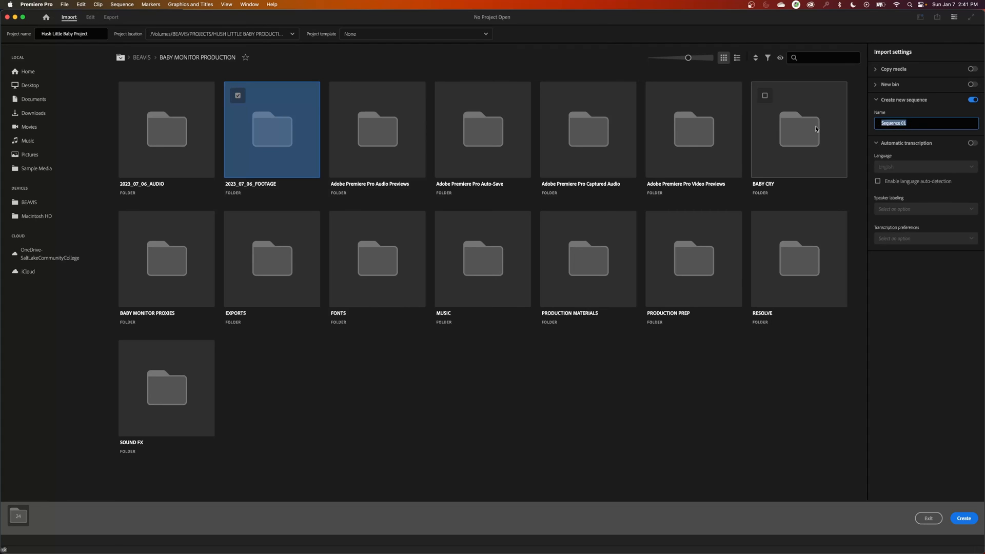
{"action": "mouse_move", "coordinate": [798, 130]}
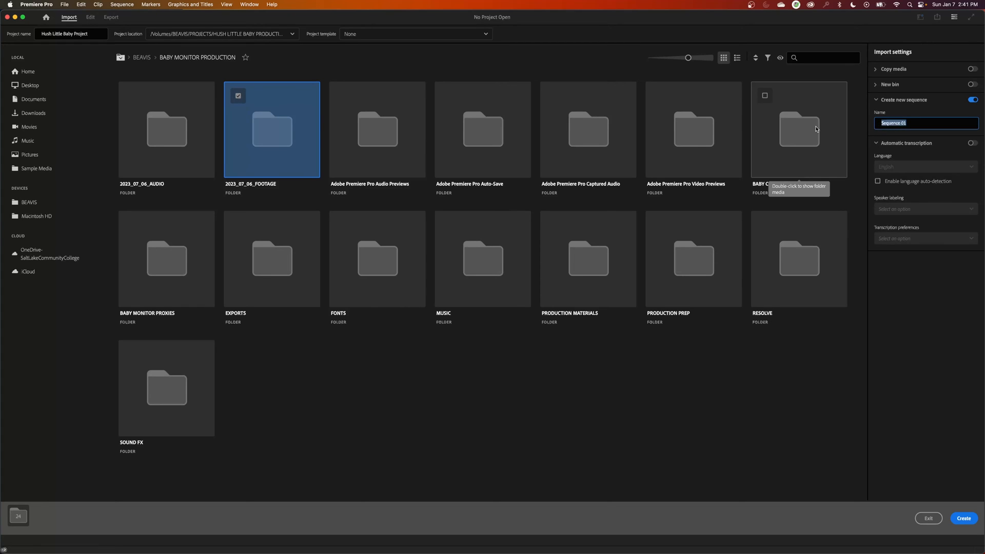
{"action": "type", "text": "Hush Little Baby"}
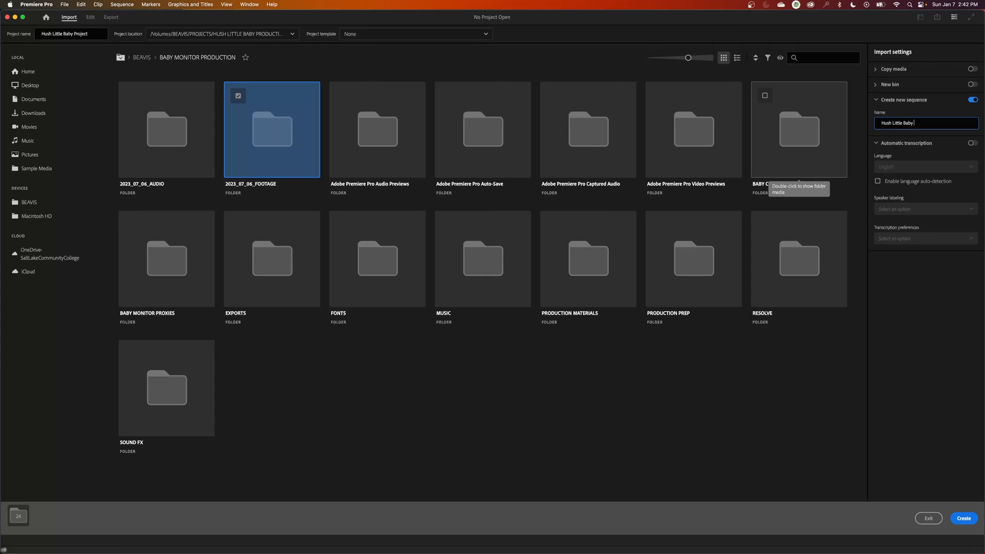
{"action": "type", "text": "Dailies"}
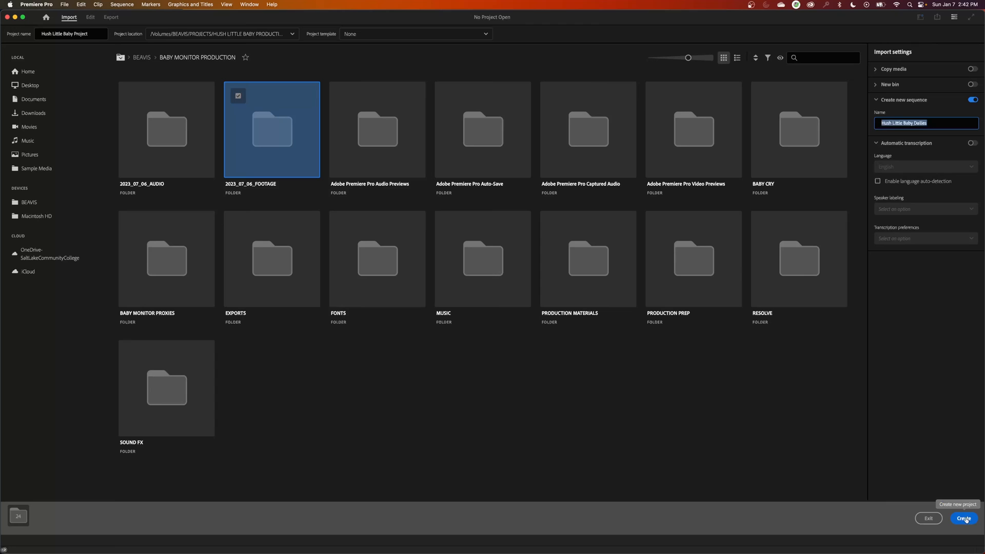
{"action": "mouse_move", "coordinate": [308, 68]}
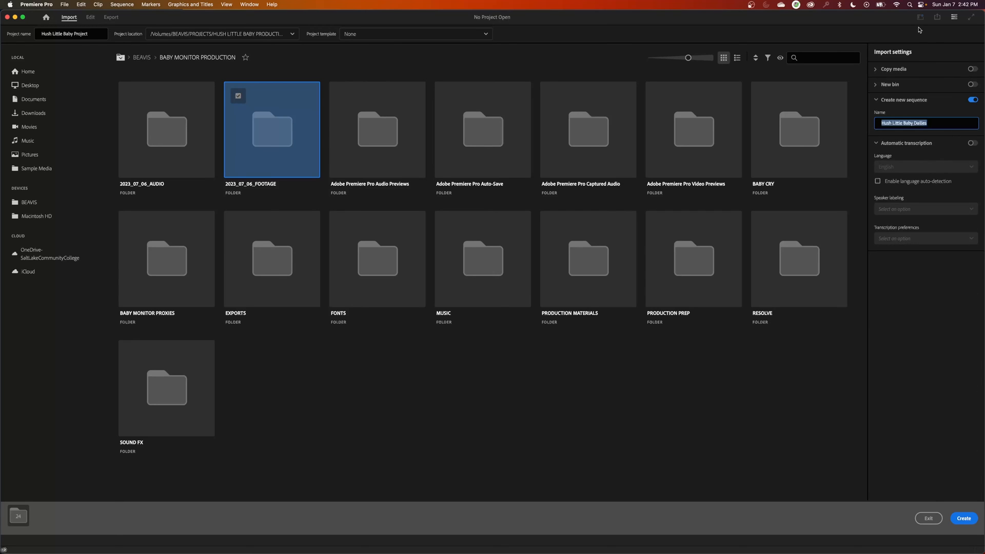
{"action": "mouse_move", "coordinate": [972, 85]}
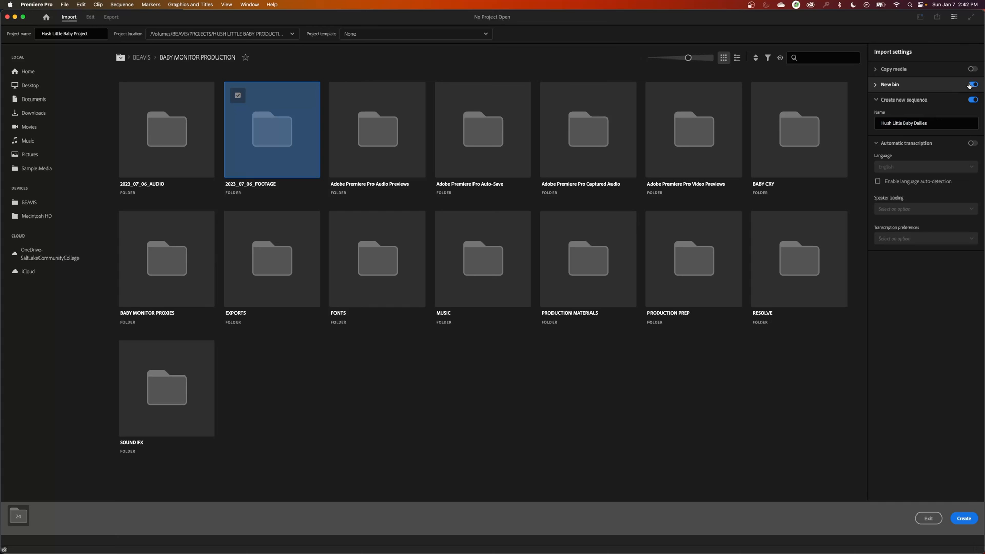
Enable New bin and create the project with the chosen footage
{"action": "left_click", "coordinate": [973, 84]}
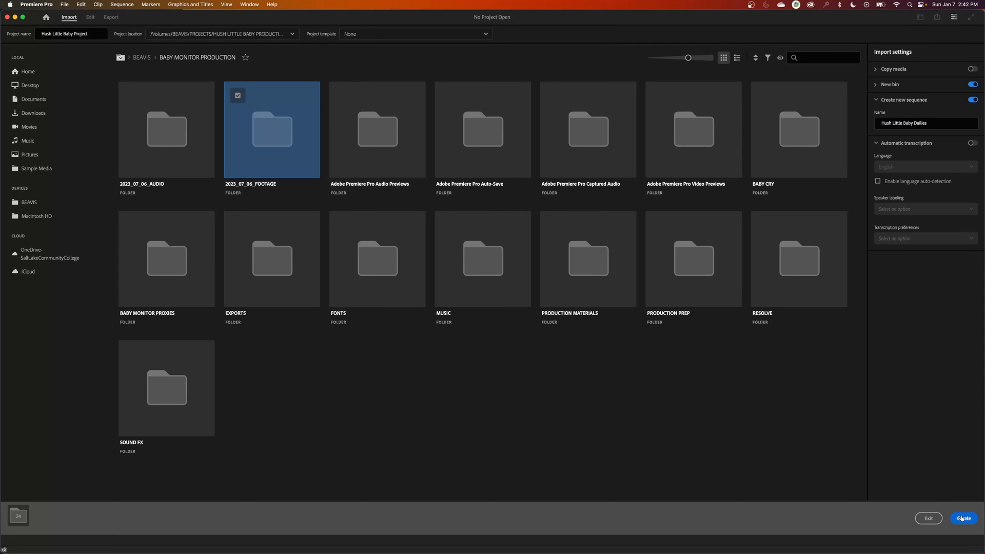
{"action": "left_click", "coordinate": [962, 518]}
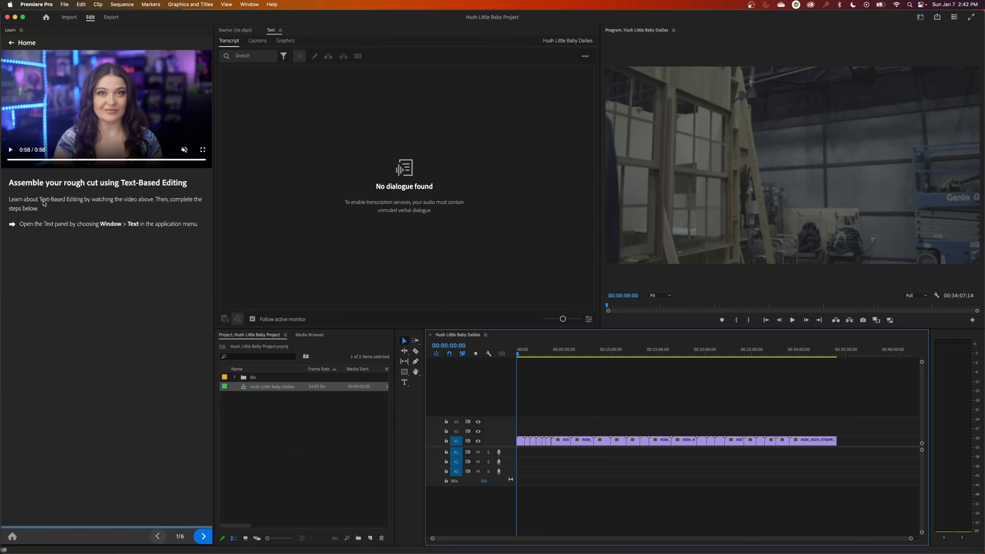
{"action": "left_click", "coordinate": [249, 4]}
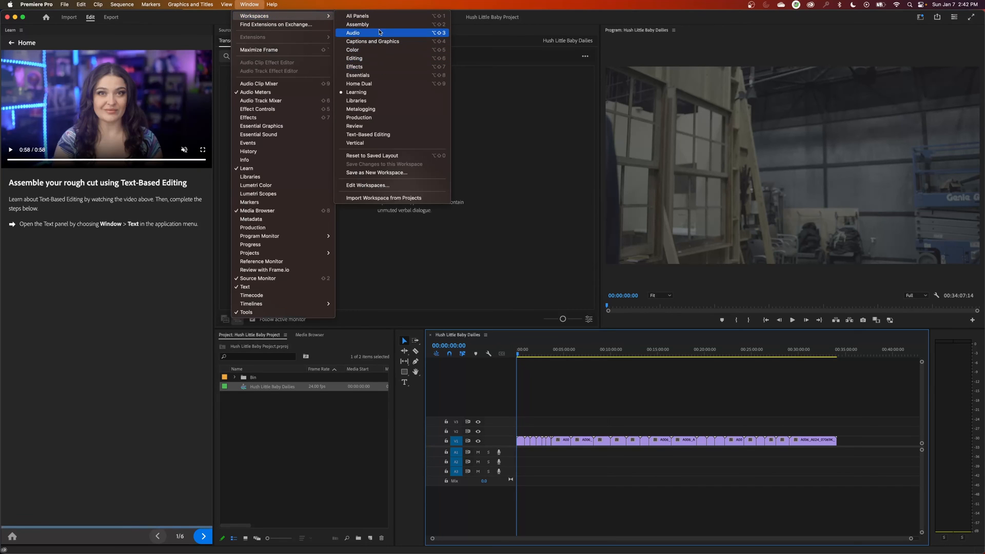
{"action": "left_click", "coordinate": [353, 33]}
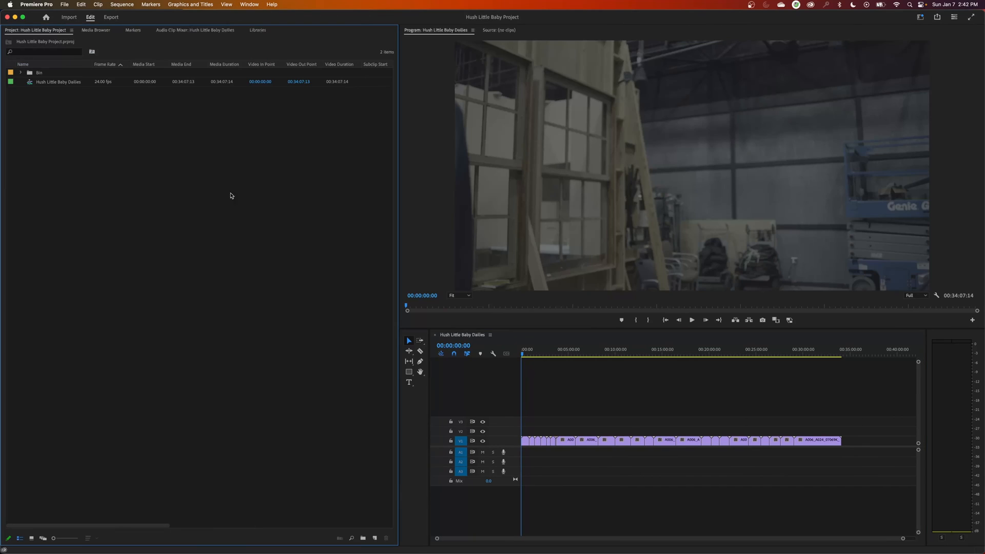
{"action": "mouse_move", "coordinate": [519, 375]}
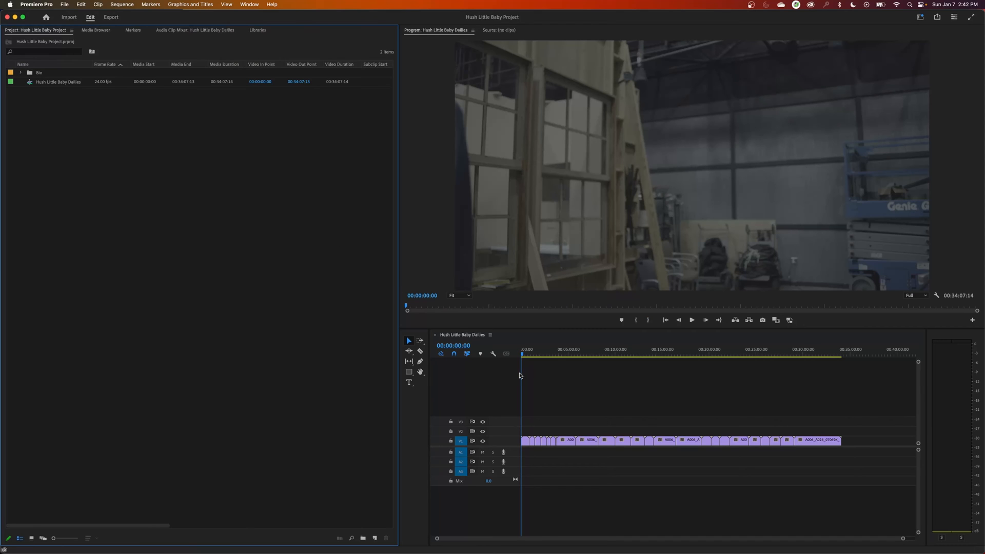
{"action": "left_click", "coordinate": [760, 355]}
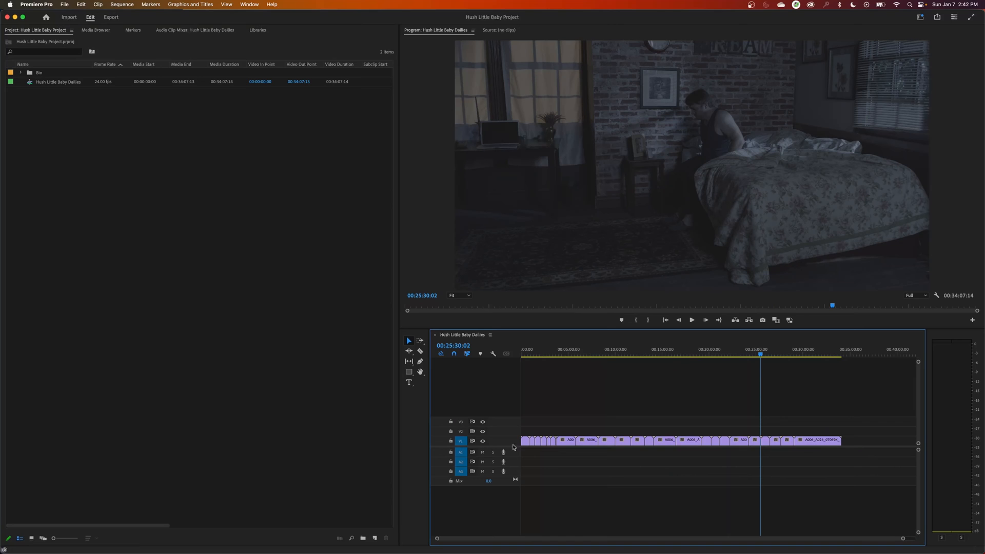
{"action": "mouse_move", "coordinate": [597, 364]}
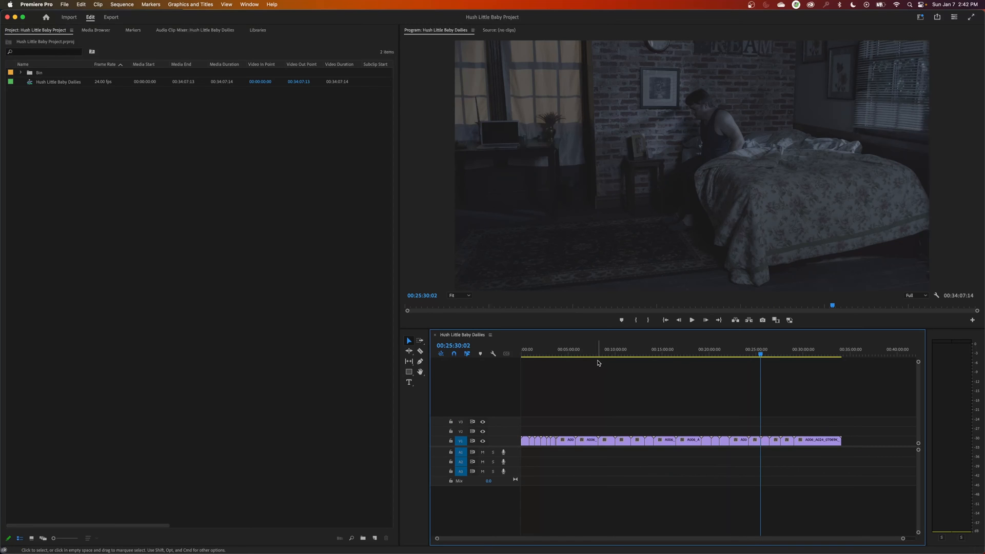
{"action": "left_click", "coordinate": [574, 355]}
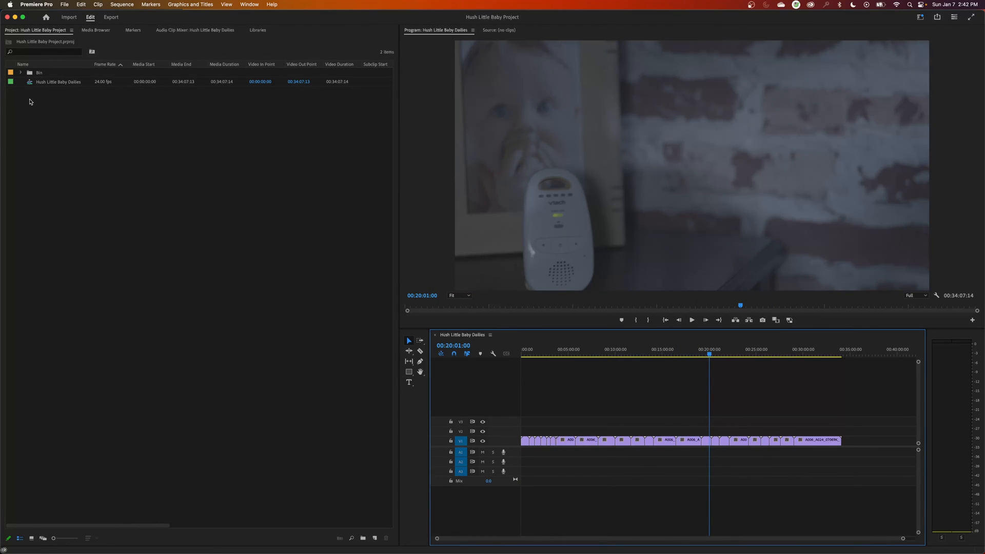
{"action": "mouse_move", "coordinate": [22, 74]}
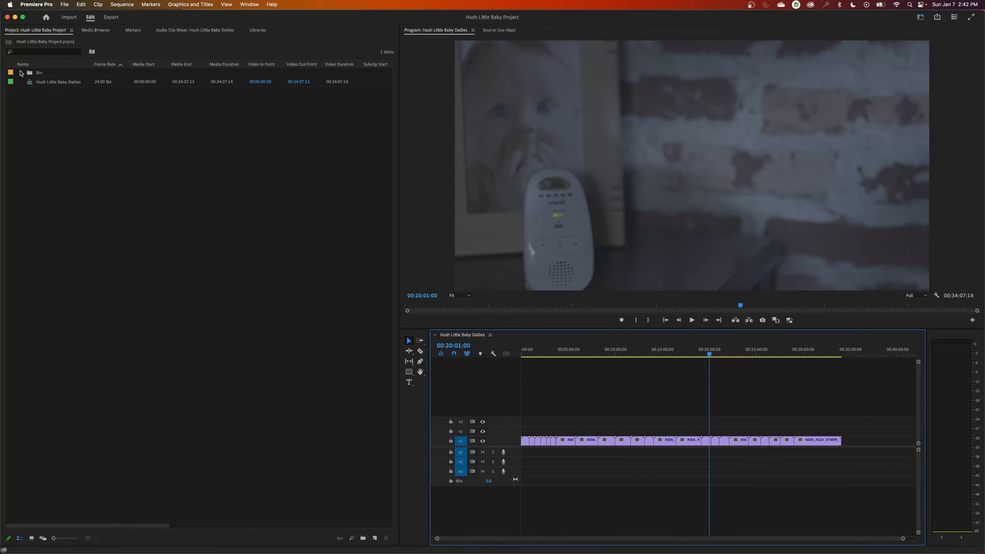
{"action": "left_click", "coordinate": [21, 72]}
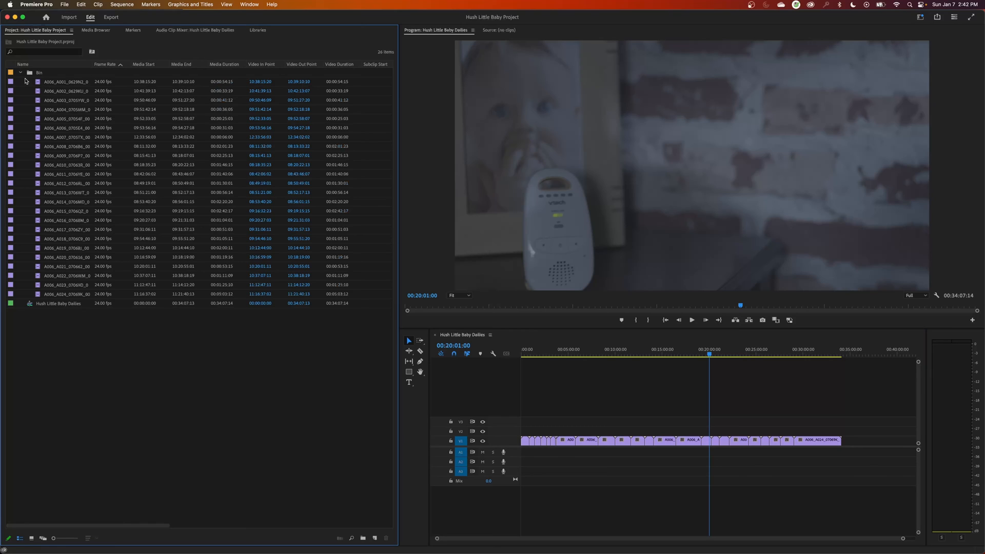
{"action": "left_click", "coordinate": [20, 72]}
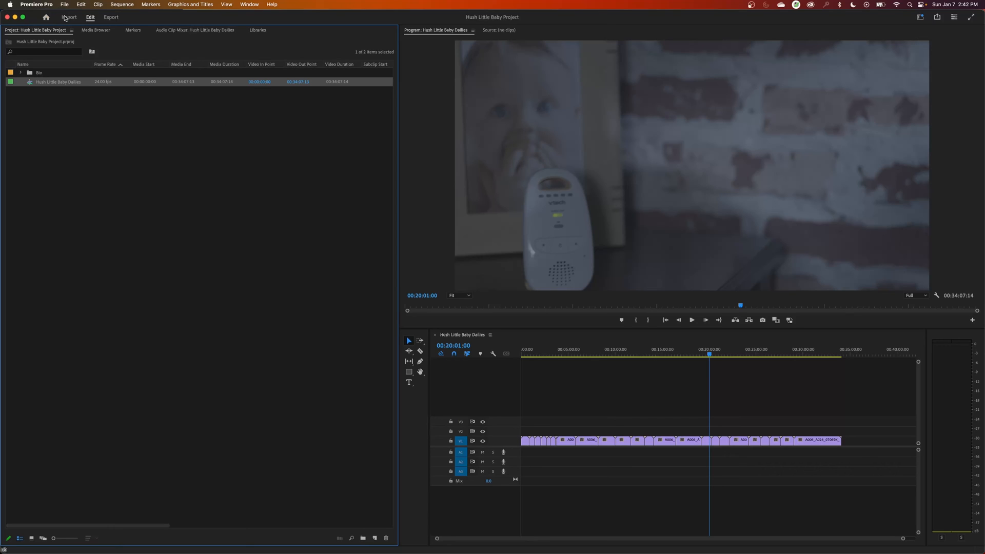
{"action": "mouse_move", "coordinate": [65, 6]}
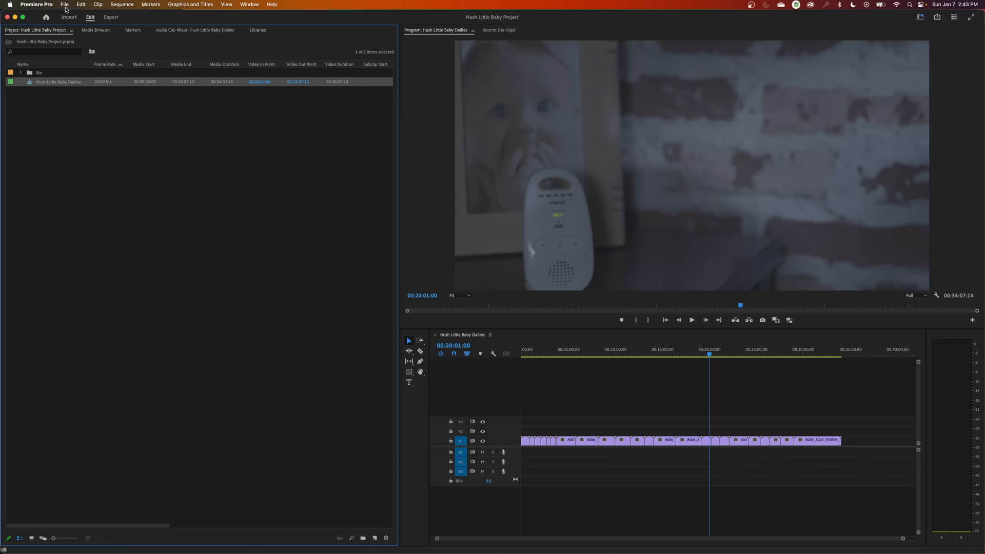
Close the project via File > Close Project, returning to the Home screen
{"action": "left_click", "coordinate": [64, 4]}
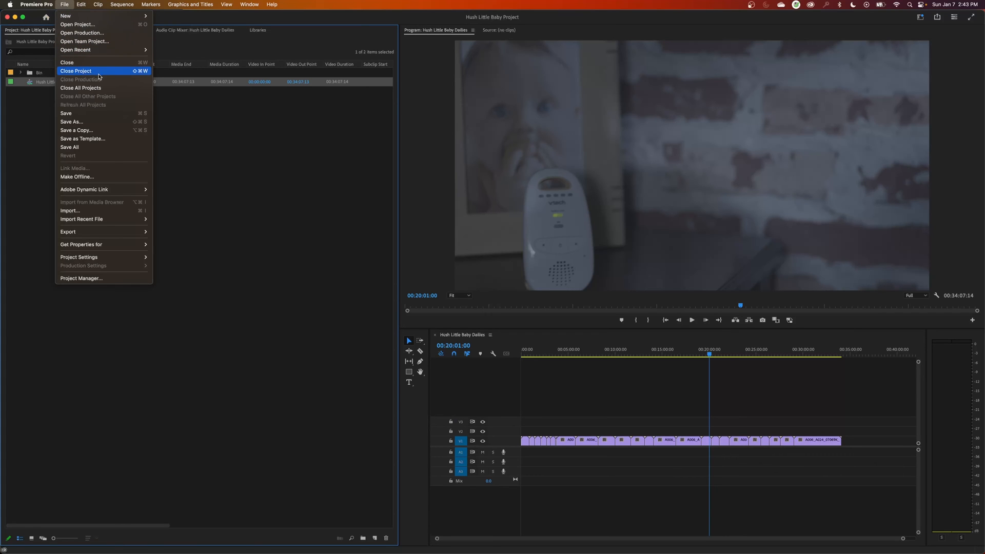
{"action": "left_click", "coordinate": [75, 71]}
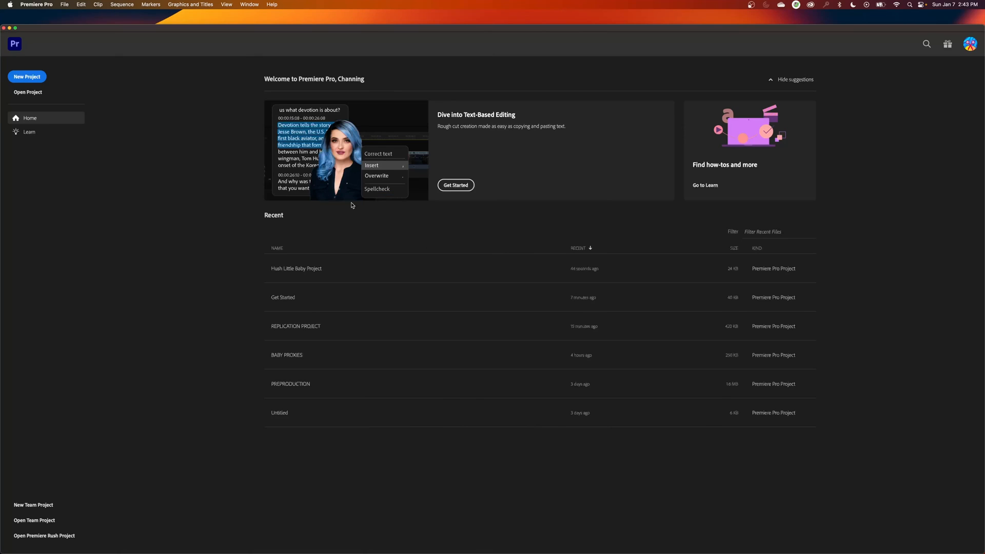
{"action": "mouse_move", "coordinate": [308, 268]}
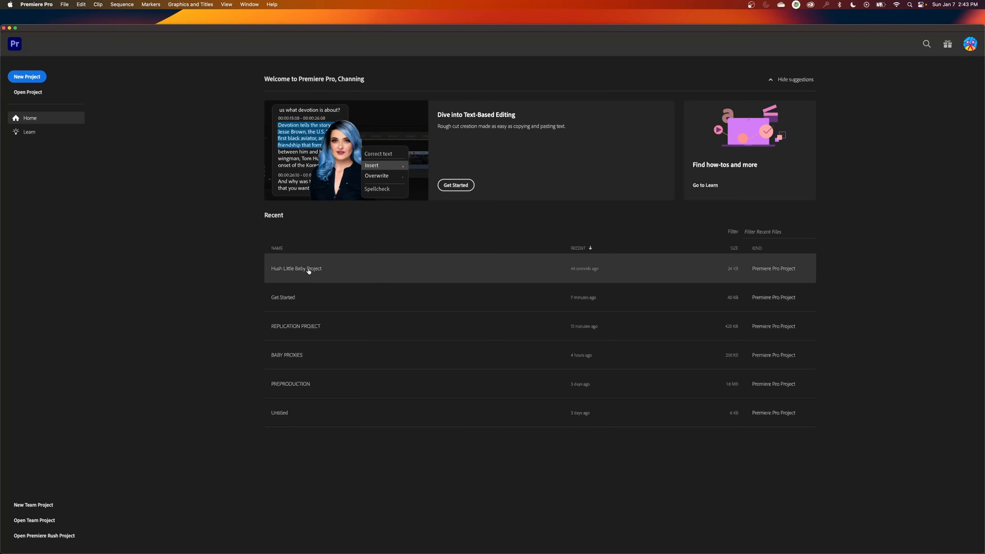
{"action": "mouse_move", "coordinate": [28, 91]}
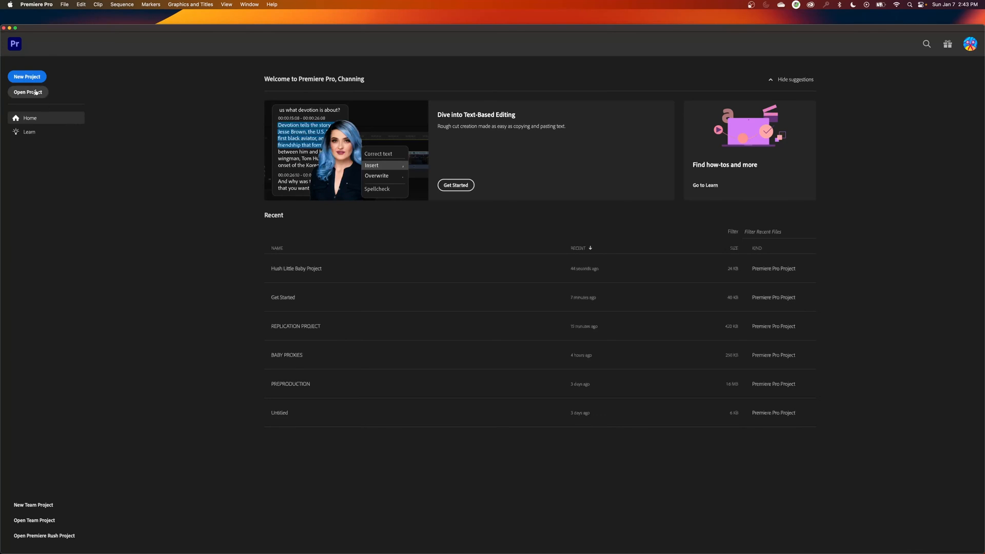
Start a new project and name it HUSH BABY EDIT PROJECT
{"action": "left_click", "coordinate": [26, 76]}
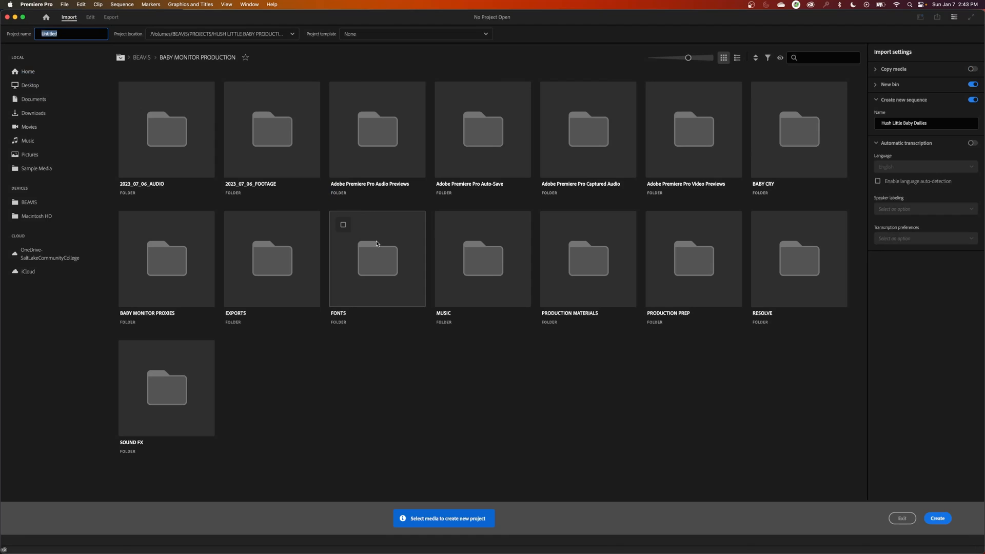
{"action": "type", "text": "BABY"}
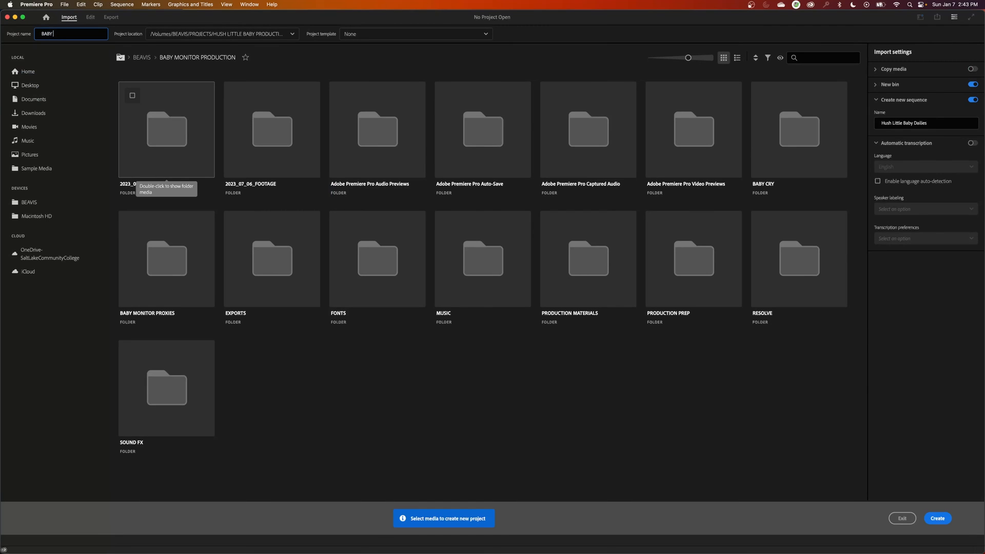
{"action": "type", "text": "HUSH BABY EDIT PROJECT"}
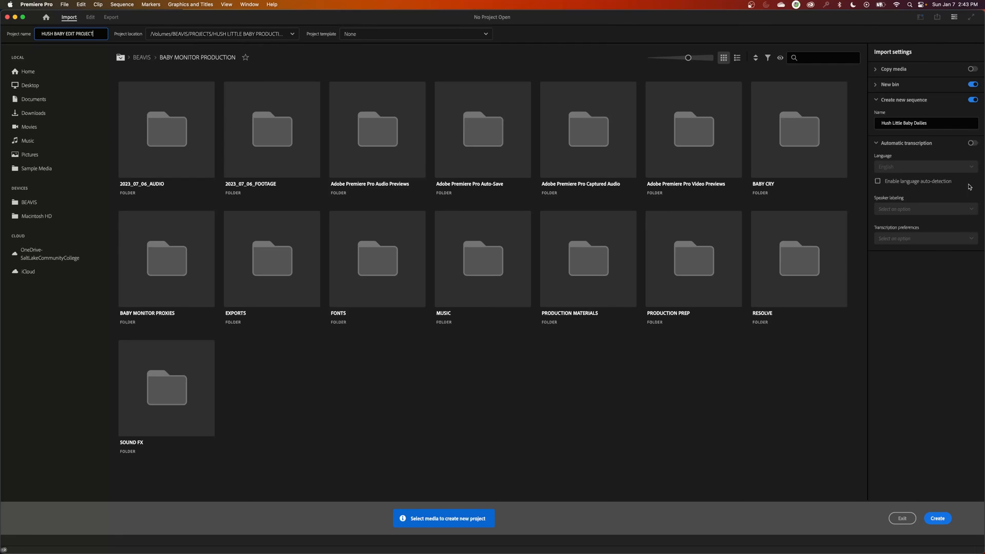
Disable Create new sequence and New bin, then create the empty project
{"action": "left_click", "coordinate": [972, 100]}
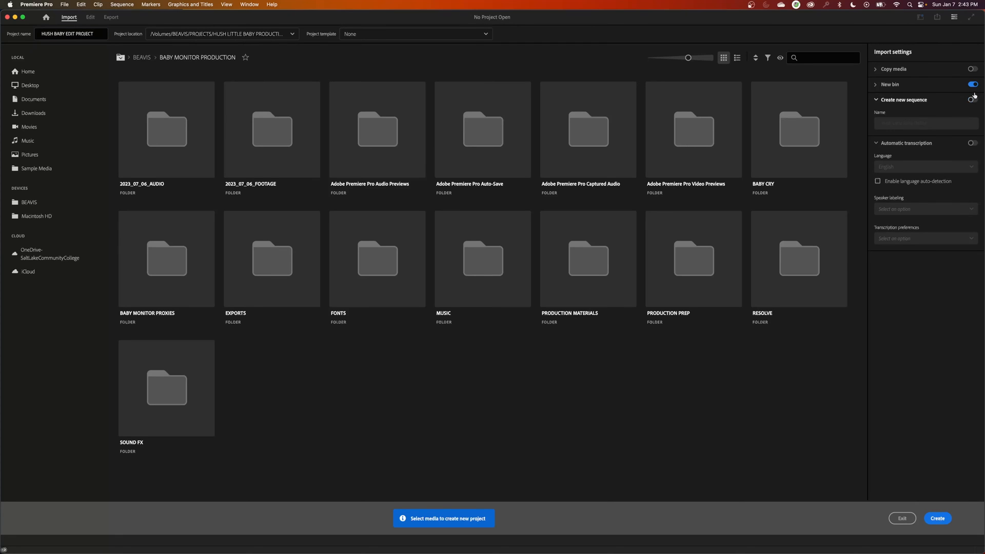
{"action": "left_click", "coordinate": [972, 84]}
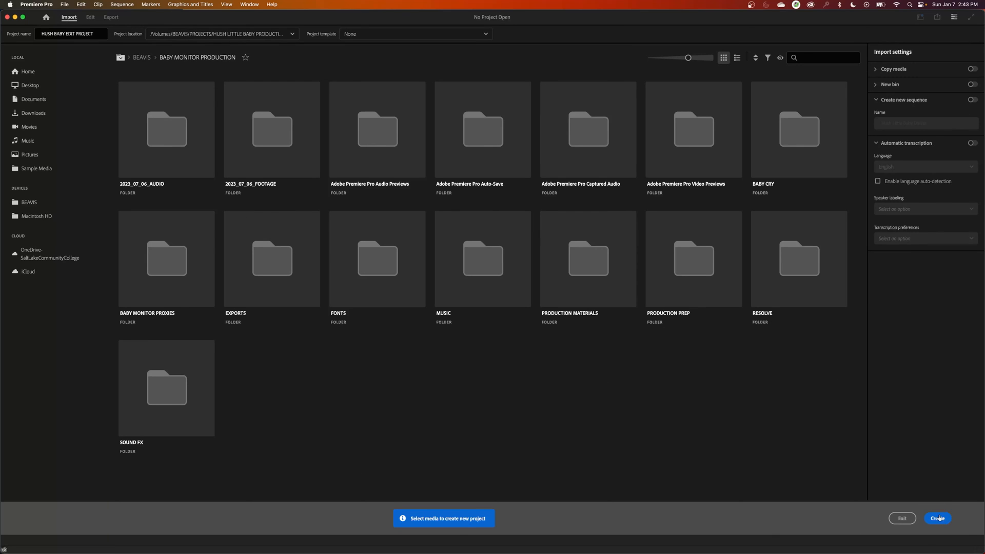
{"action": "left_click", "coordinate": [936, 518]}
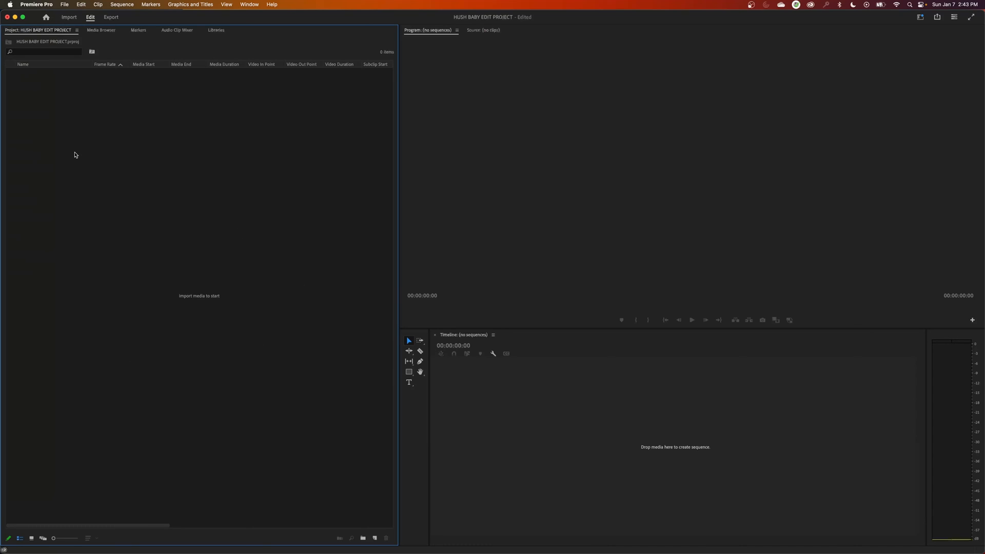
{"action": "mouse_move", "coordinate": [96, 131]}
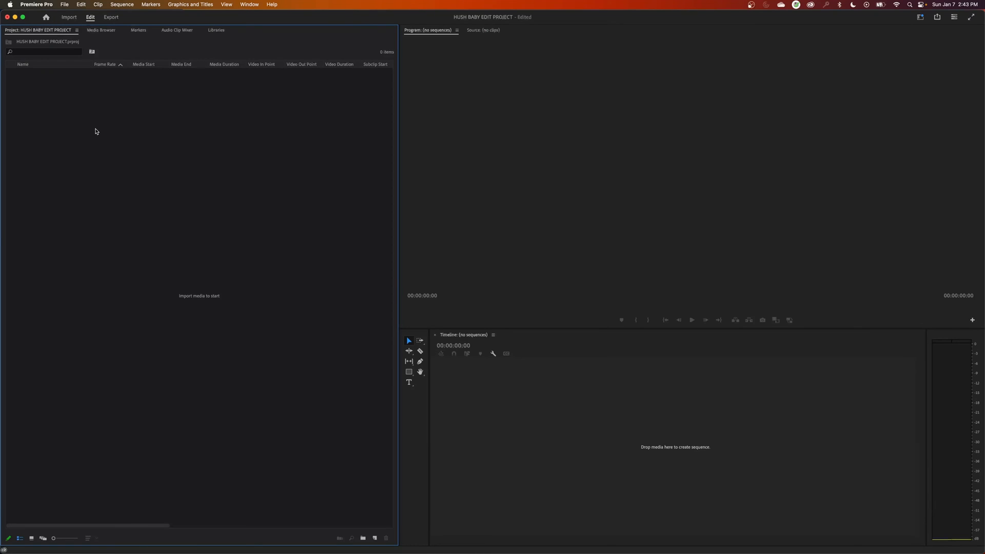
{"action": "mouse_move", "coordinate": [172, 199]}
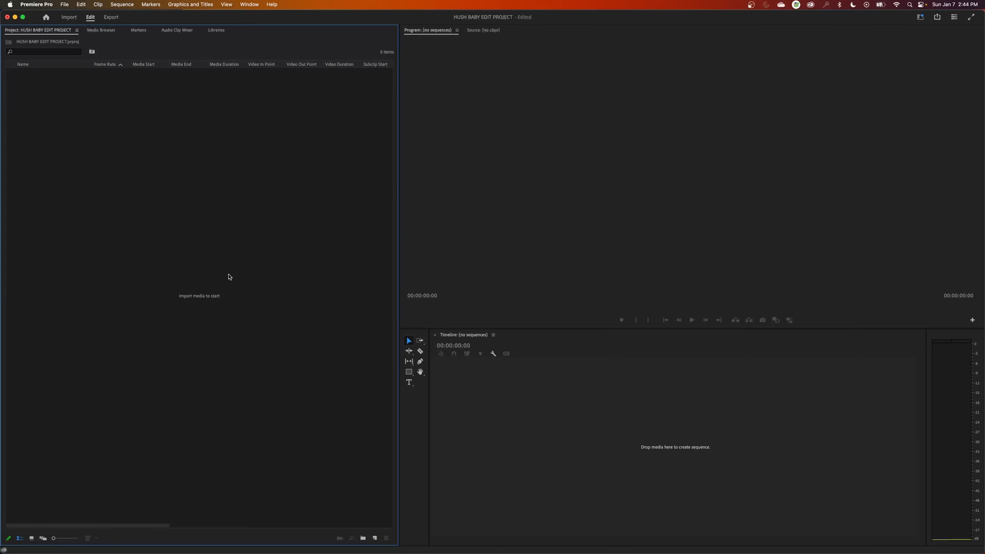
{"action": "mouse_move", "coordinate": [9, 265]}
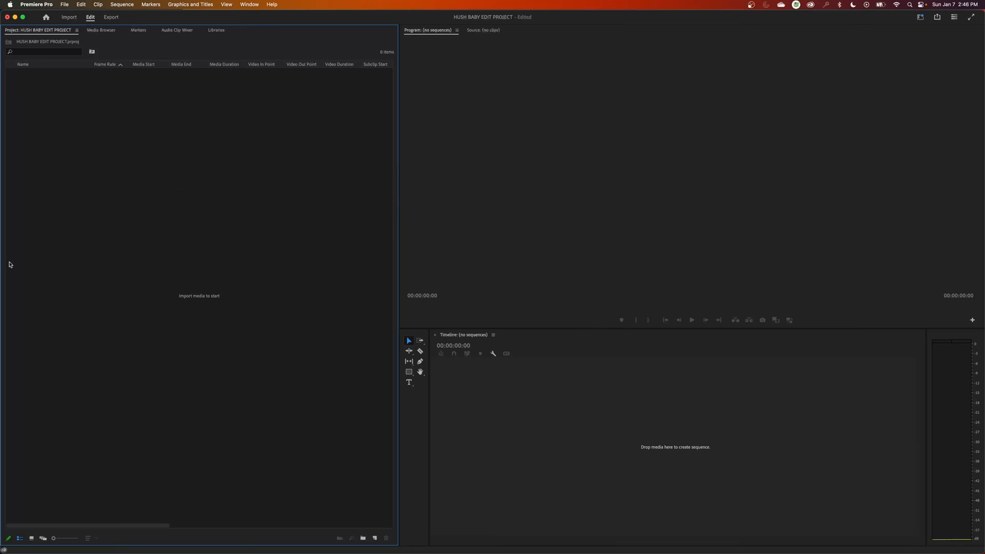
{"action": "mouse_move", "coordinate": [60, 30]}
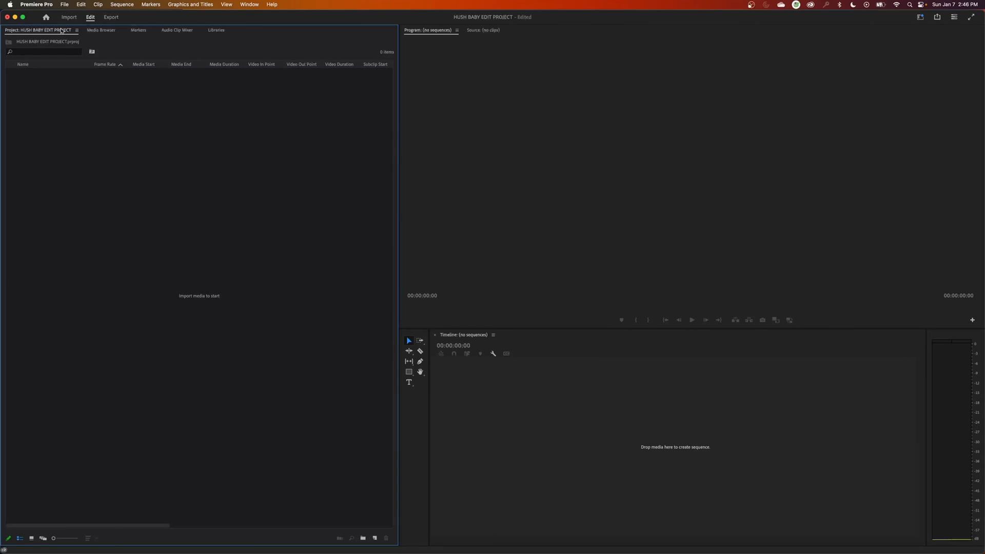
{"action": "left_click", "coordinate": [69, 18]}
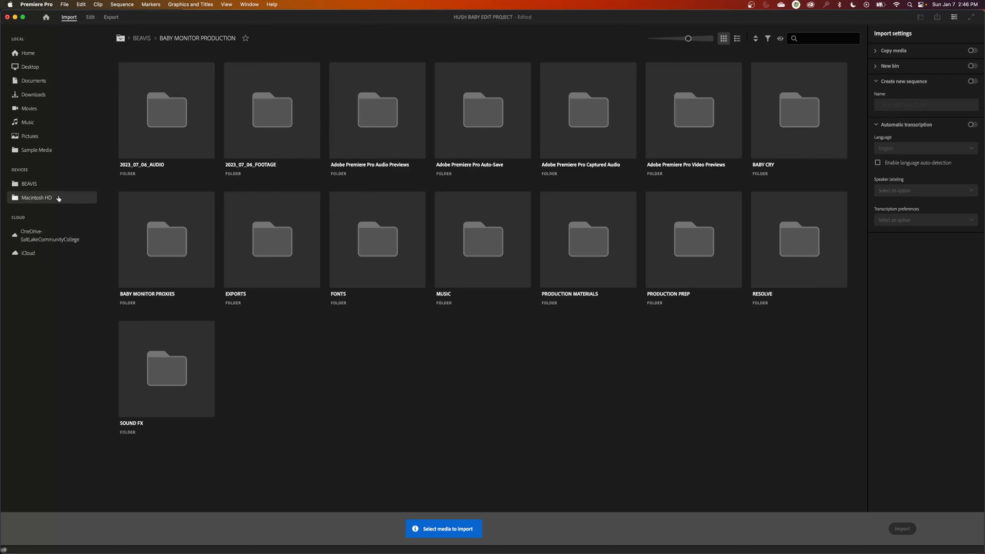
{"action": "mouse_move", "coordinate": [272, 111]}
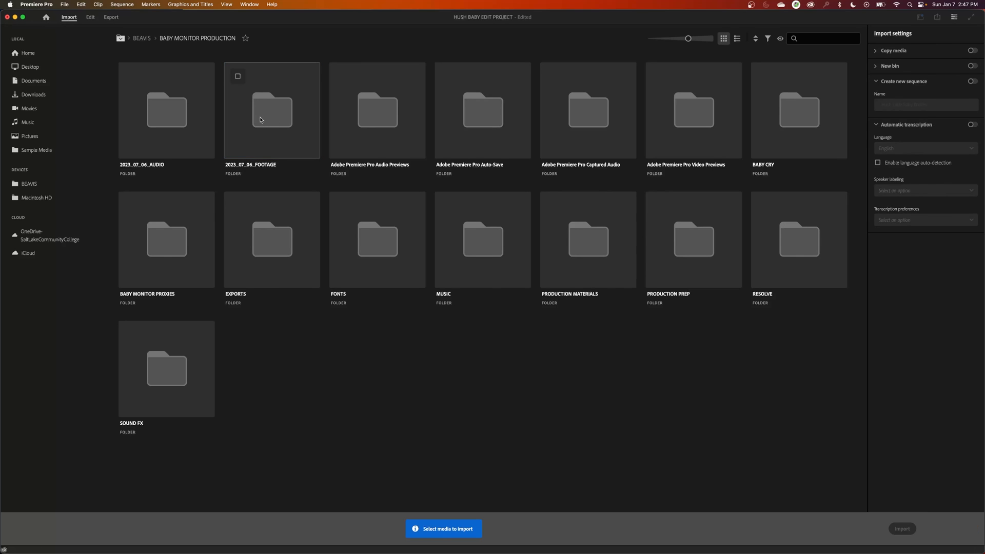
{"action": "mouse_move", "coordinate": [276, 119]}
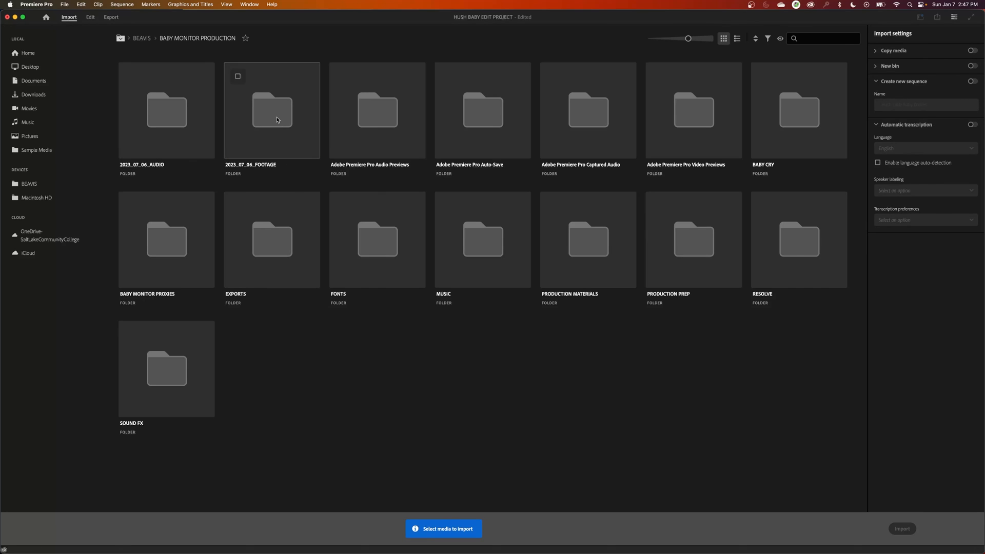
Browse the 2023_07_06_FOOTAGE camera folder and import it into the project
{"action": "double_click", "coordinate": [270, 110]}
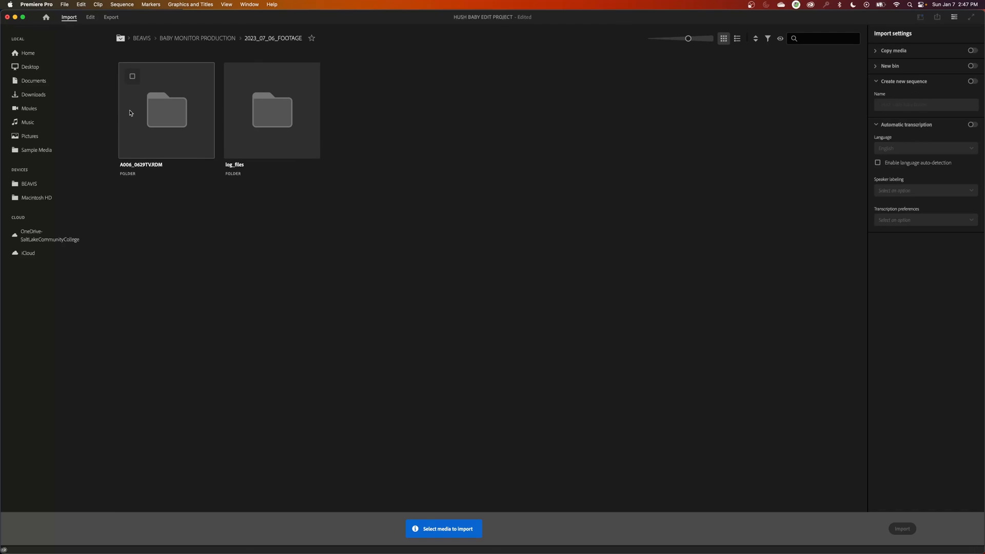
{"action": "double_click", "coordinate": [166, 110]}
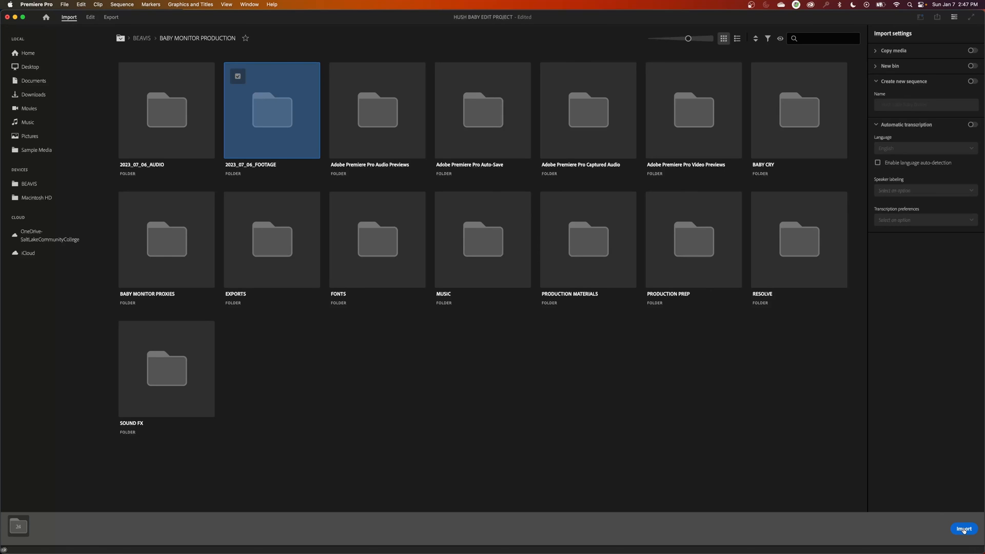
{"action": "left_click", "coordinate": [963, 530]}
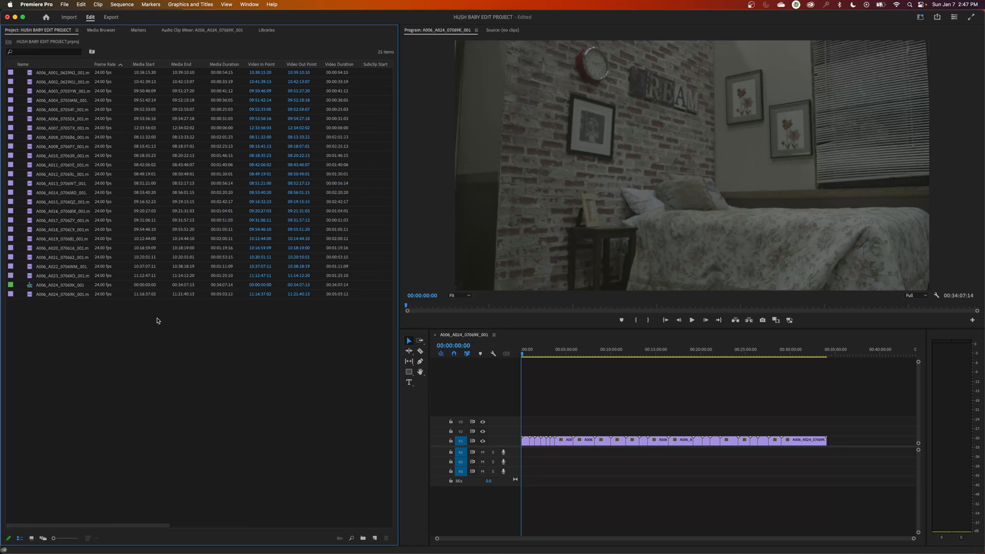
{"action": "mouse_move", "coordinate": [157, 320]}
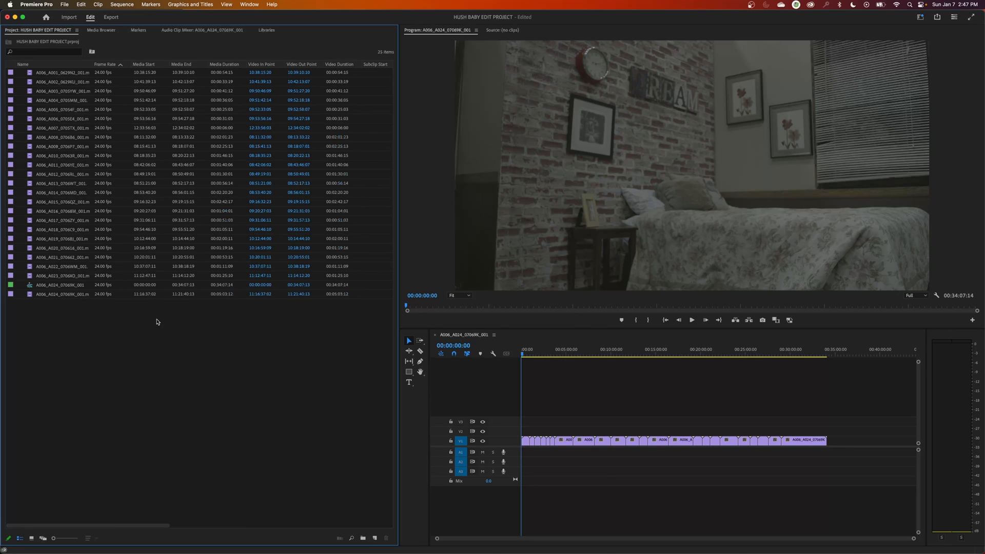